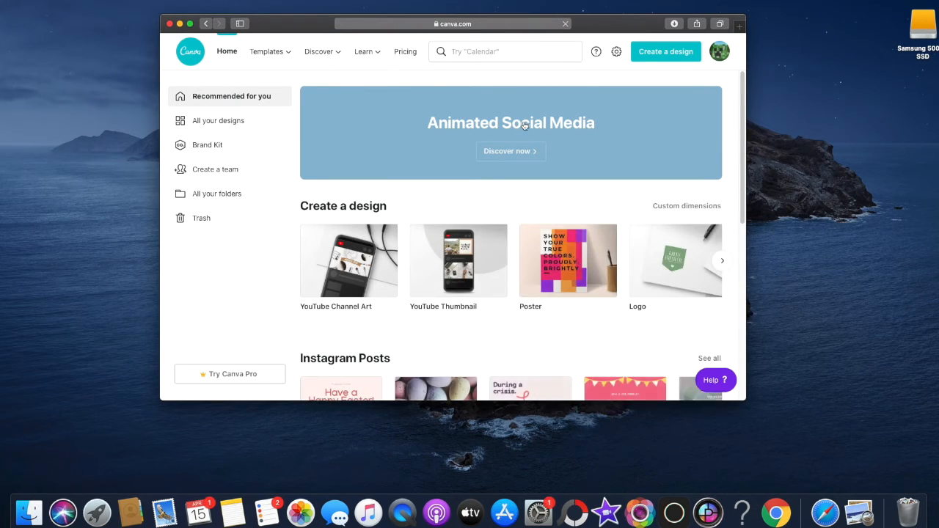
Start a blank YouTube Thumbnail design from recent searches and show the text options
scroll("down", 3)
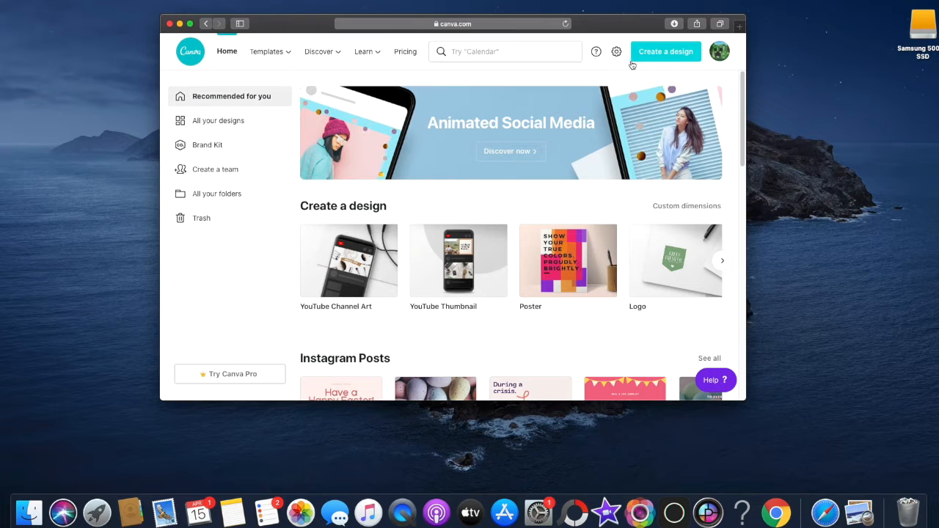
left_click(484, 51)
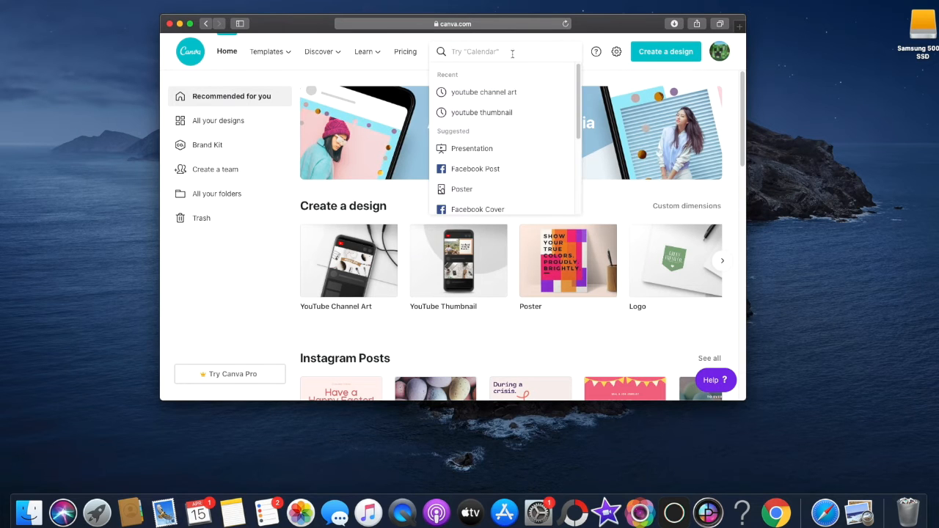
left_click(481, 111)
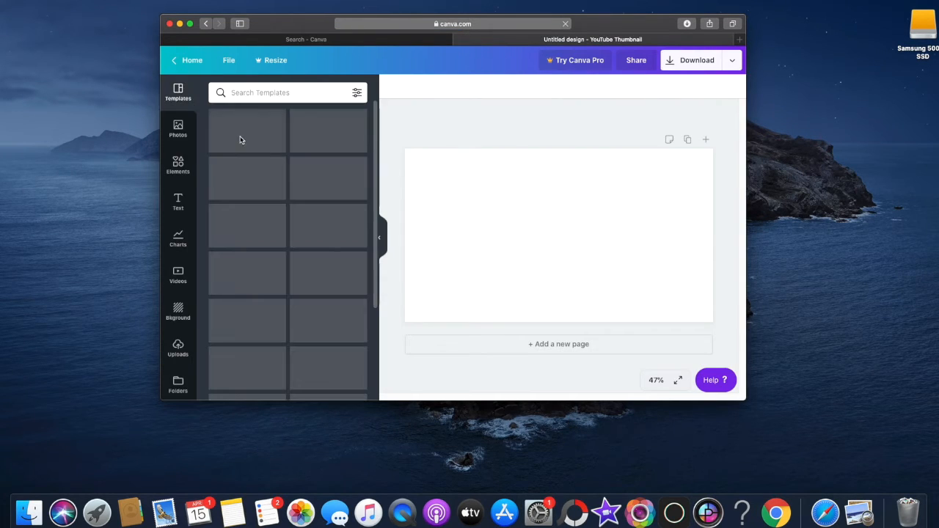
left_click(177, 203)
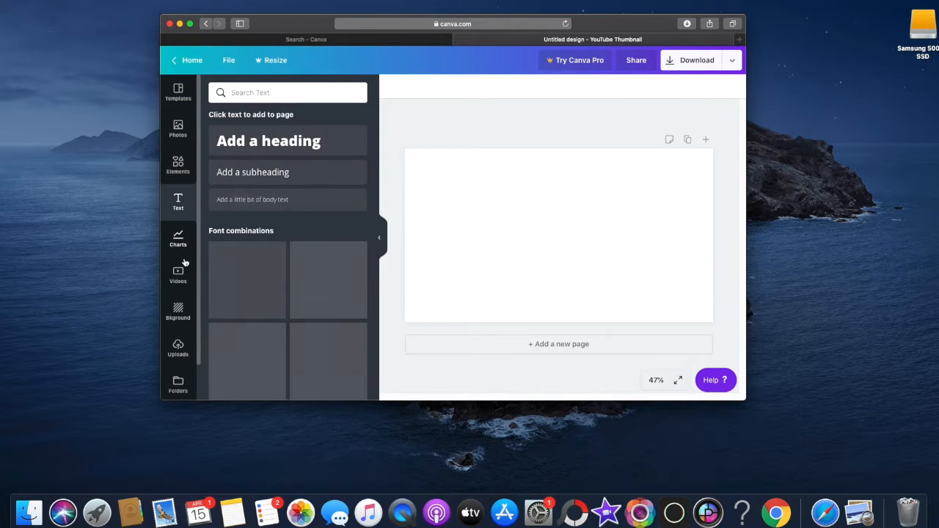
left_click(178, 311)
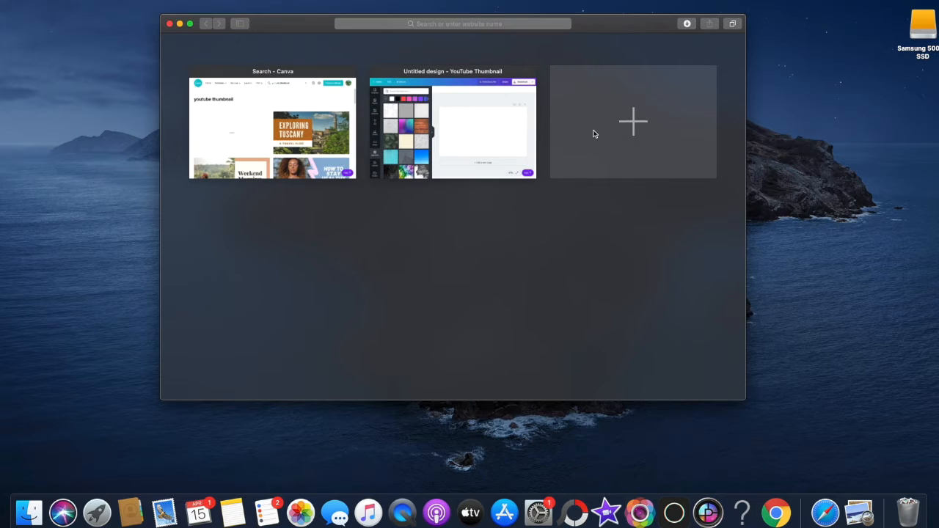
Search Google for 'thumbnail background' in a new Safari tab
left_click(632, 120)
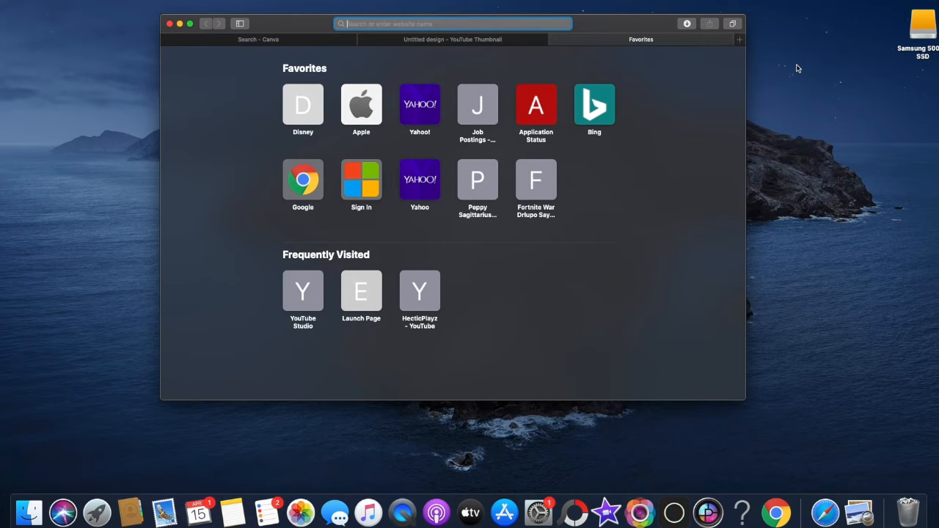
type("thumbnail backround")
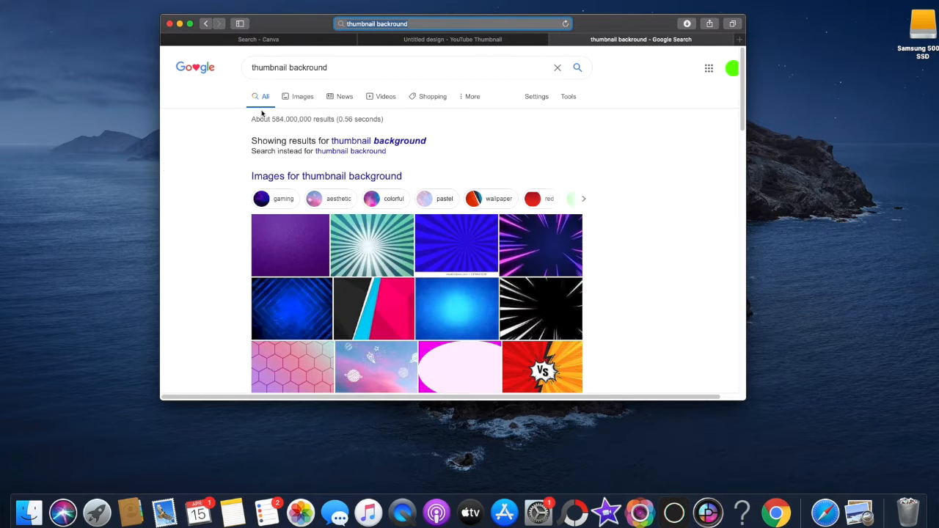
Browse the image results and preview the red and black sunburst background
left_click(302, 97)
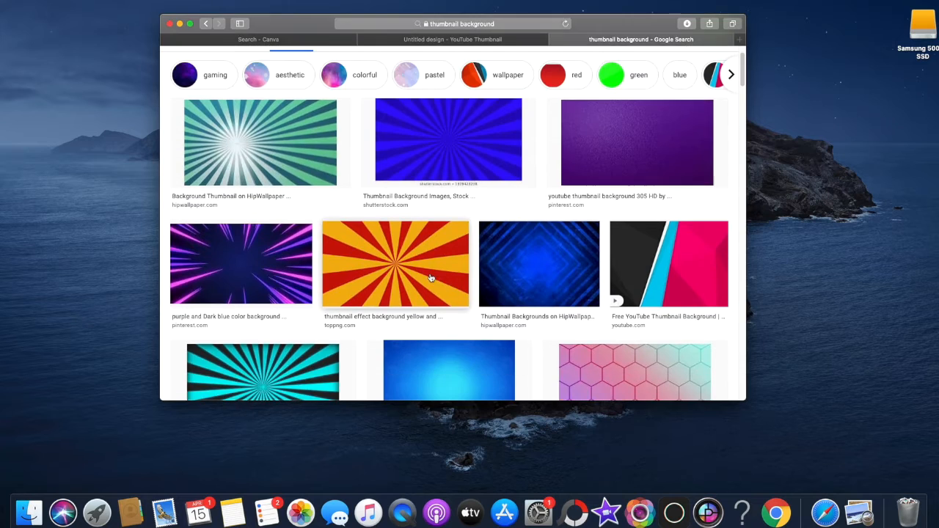
scroll("down", 3)
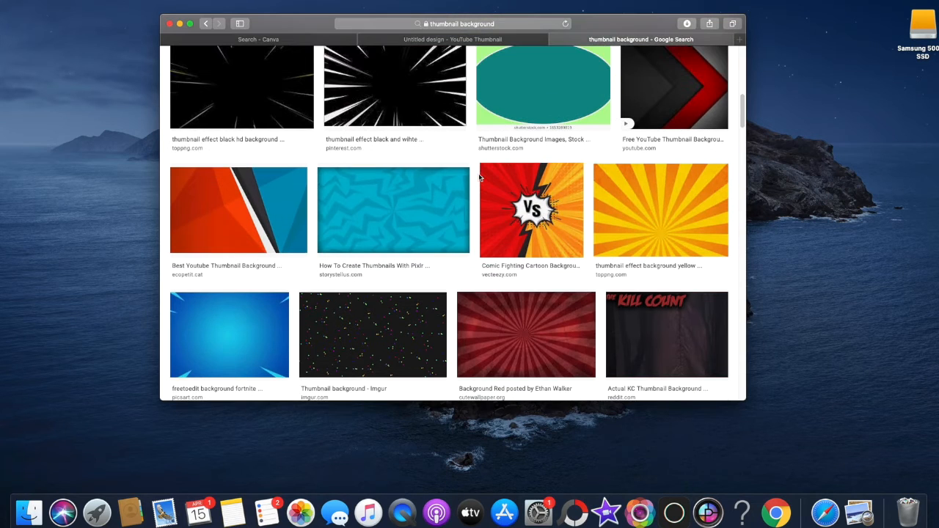
scroll("down", 3)
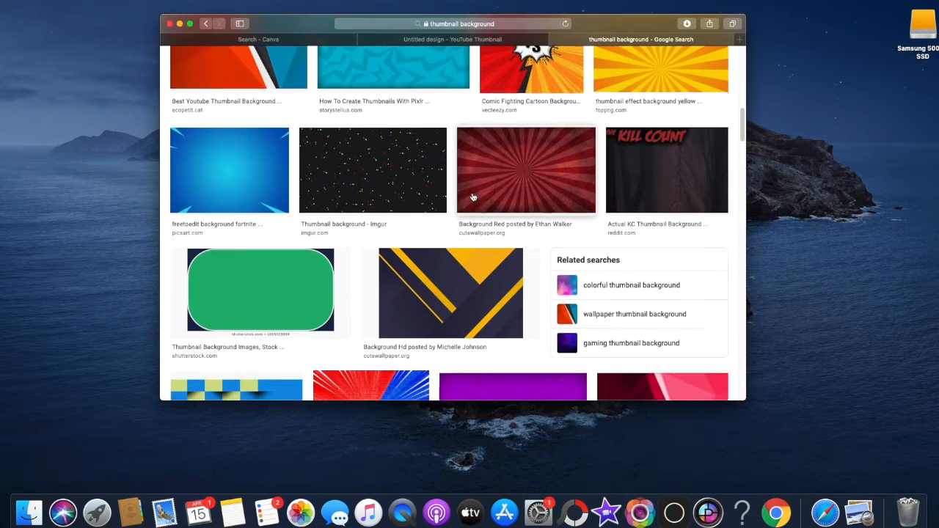
scroll("down", 3)
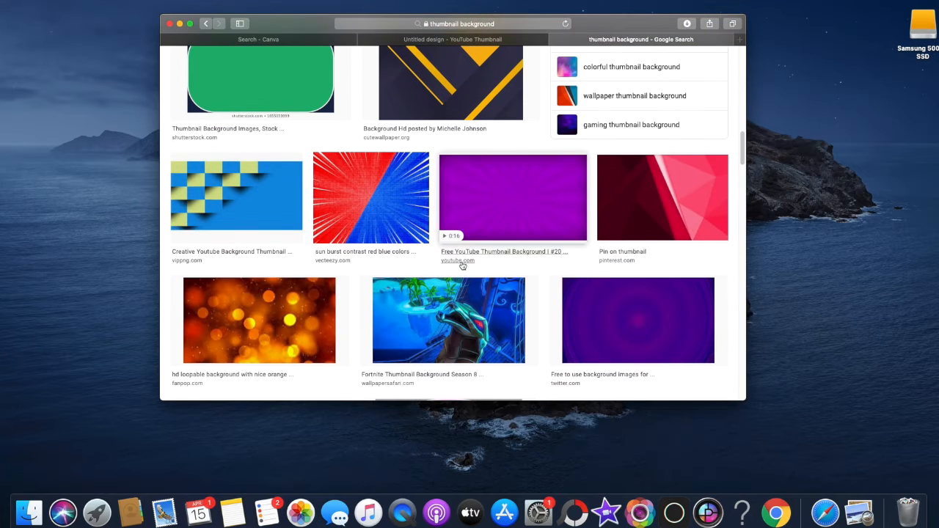
scroll("down", 3)
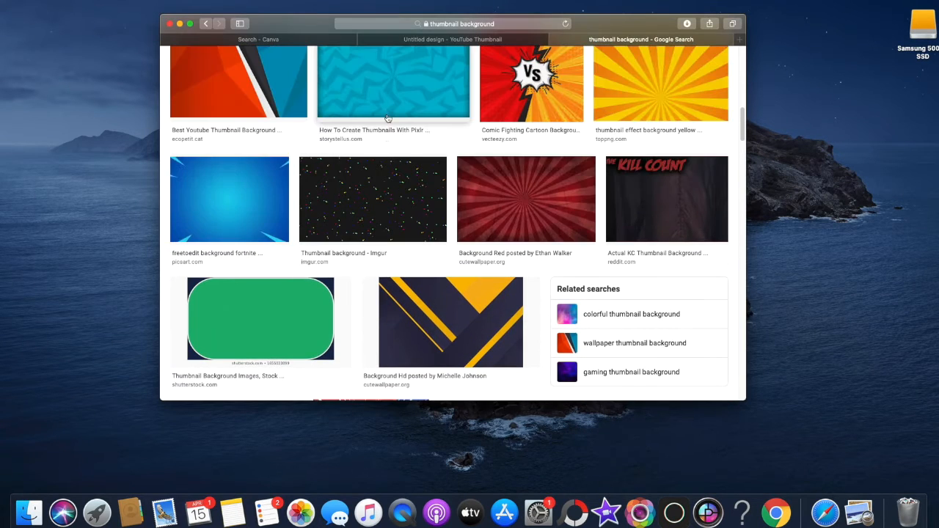
left_click(450, 321)
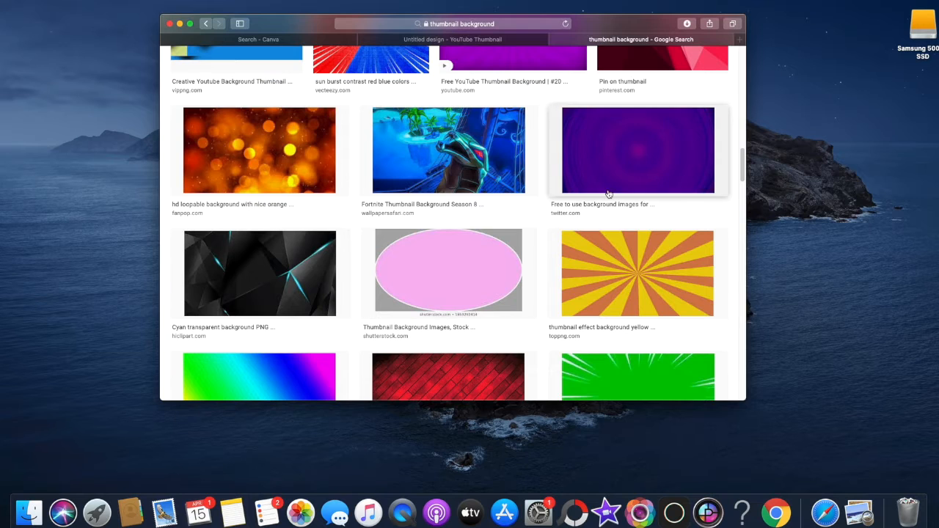
scroll("down", 3)
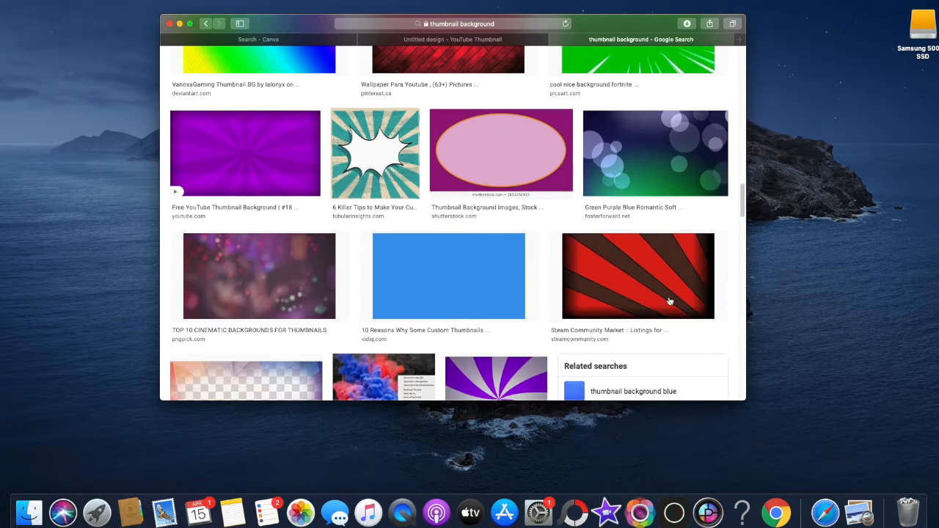
left_click(636, 275)
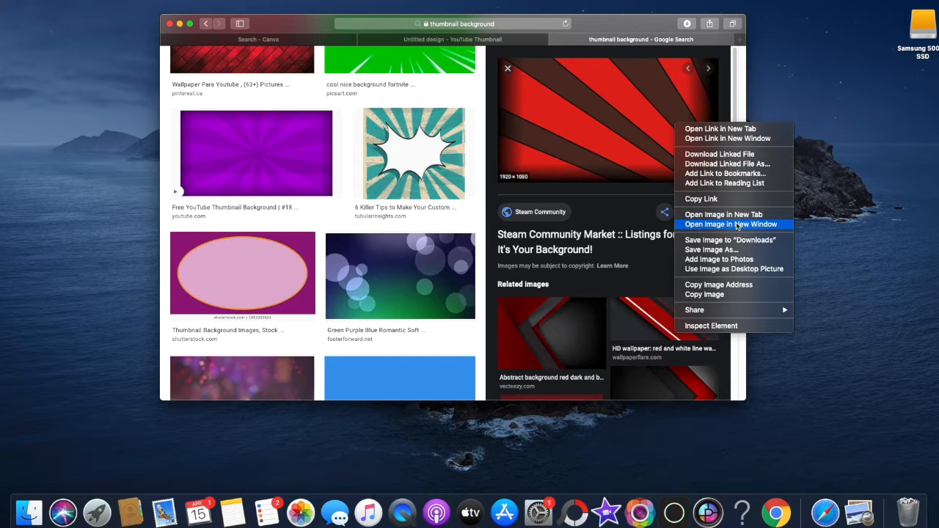
Save the sunburst image to Downloads and return to the Canva design
left_click(729, 240)
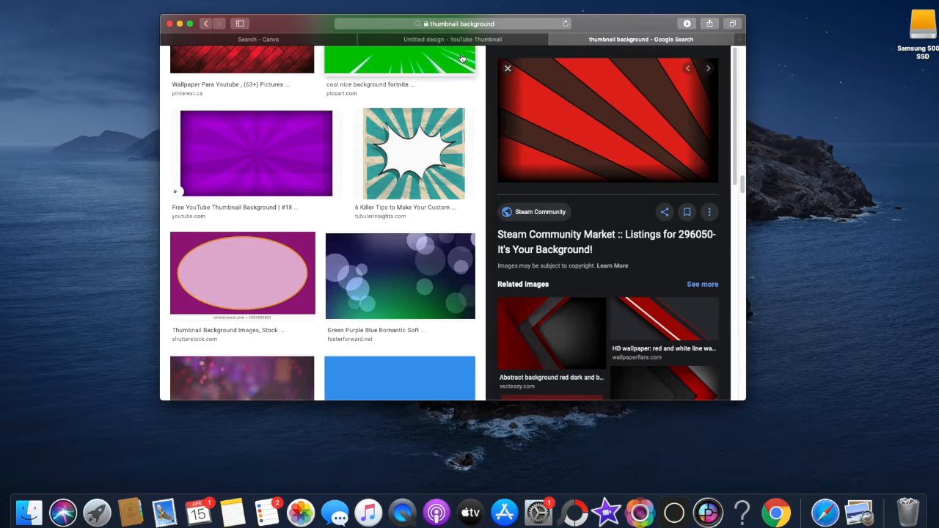
left_click(451, 38)
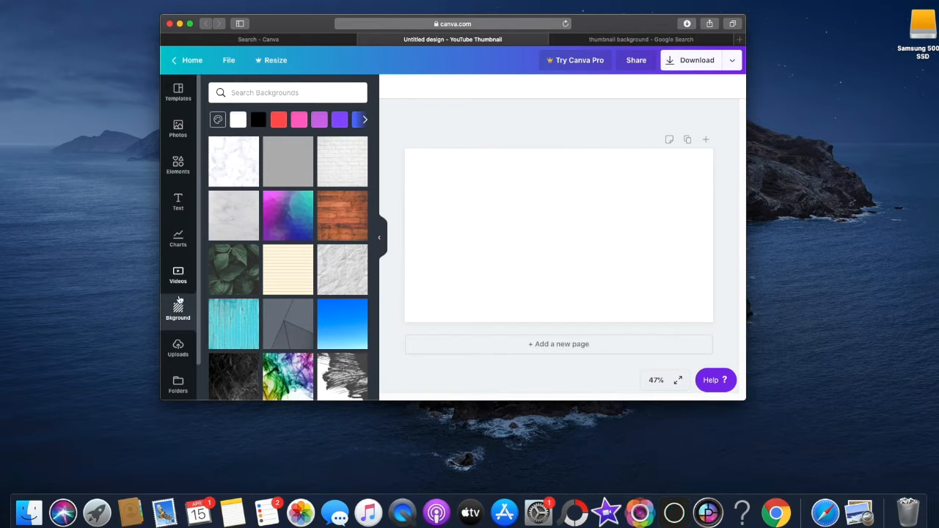
Upload the saved sunburst image from Recents and place it on the thumbnail page
left_click(178, 347)
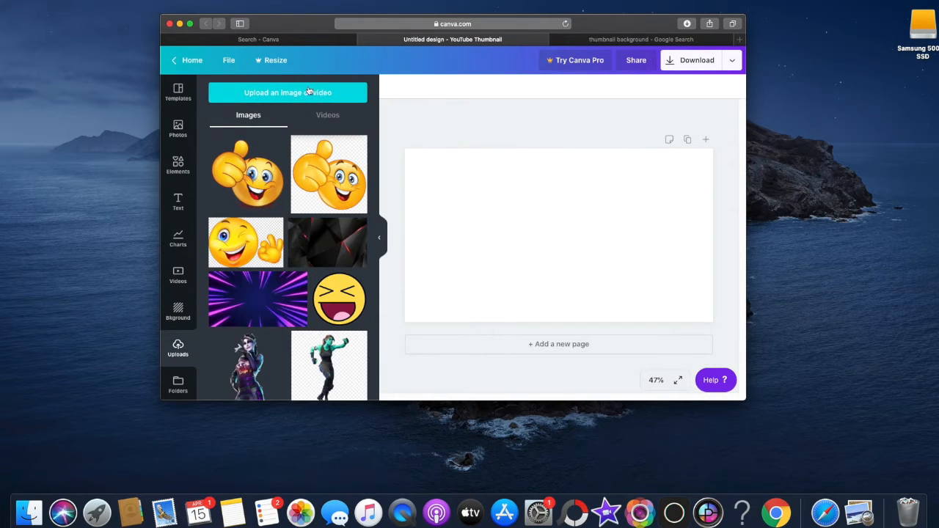
left_click(287, 92)
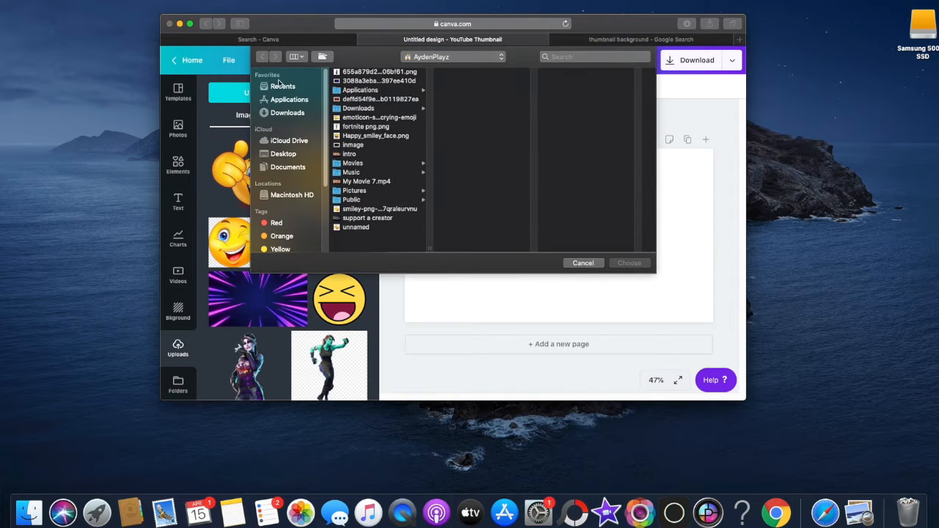
left_click(282, 85)
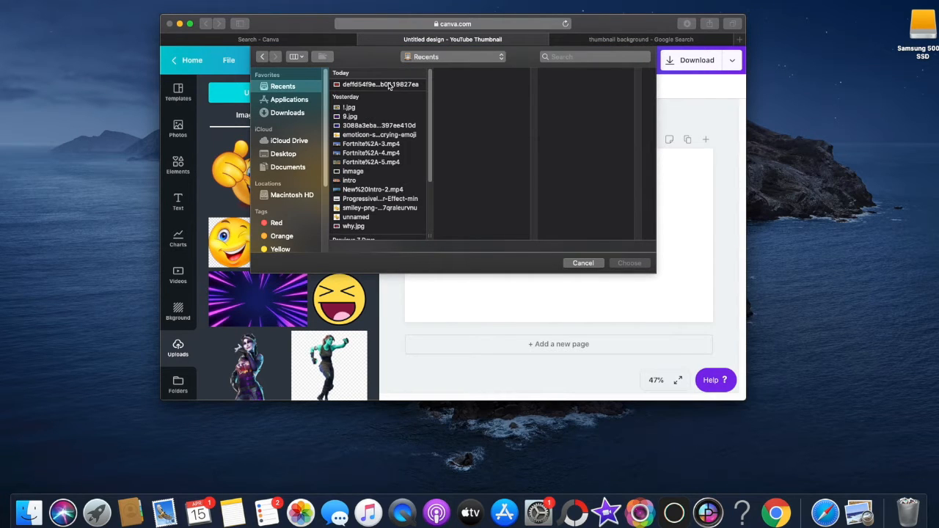
left_click(379, 83)
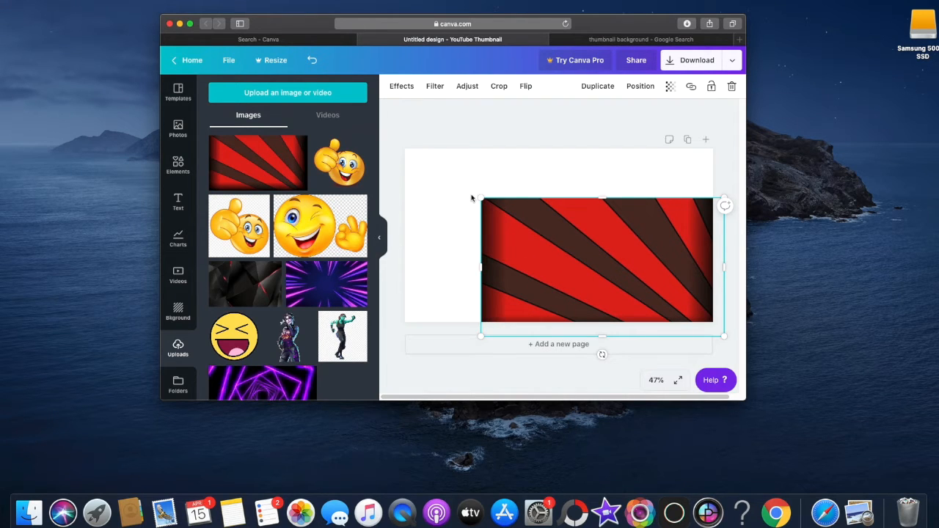
left_click_drag(481, 199, 423, 154)
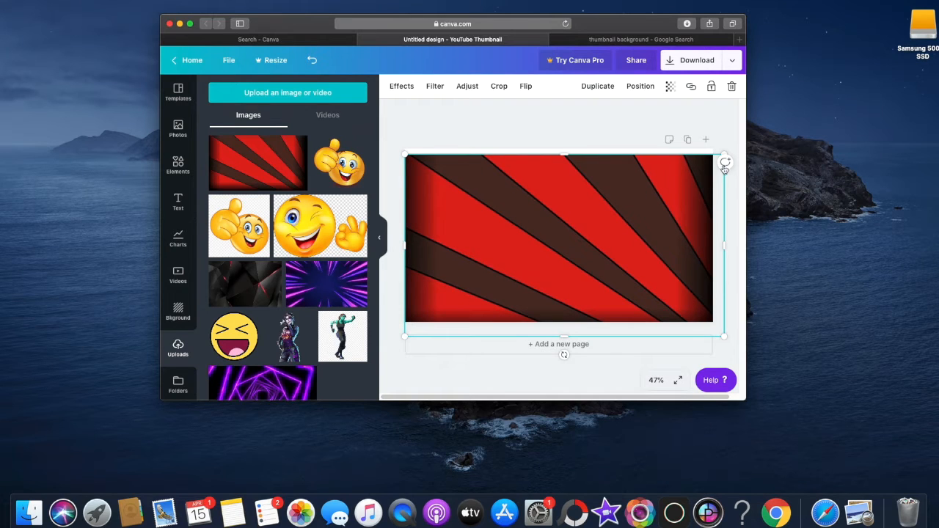
left_click_drag(724, 161, 708, 151)
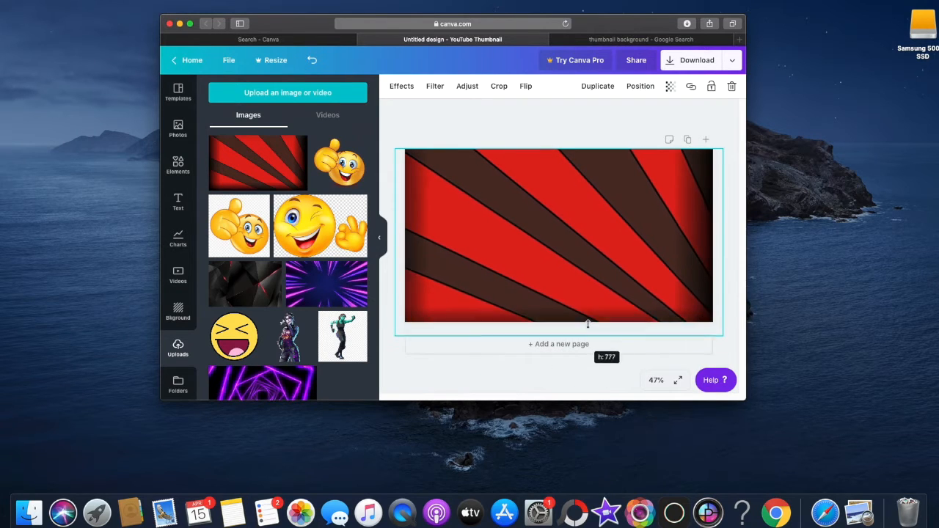
left_click_drag(587, 324, 615, 321)
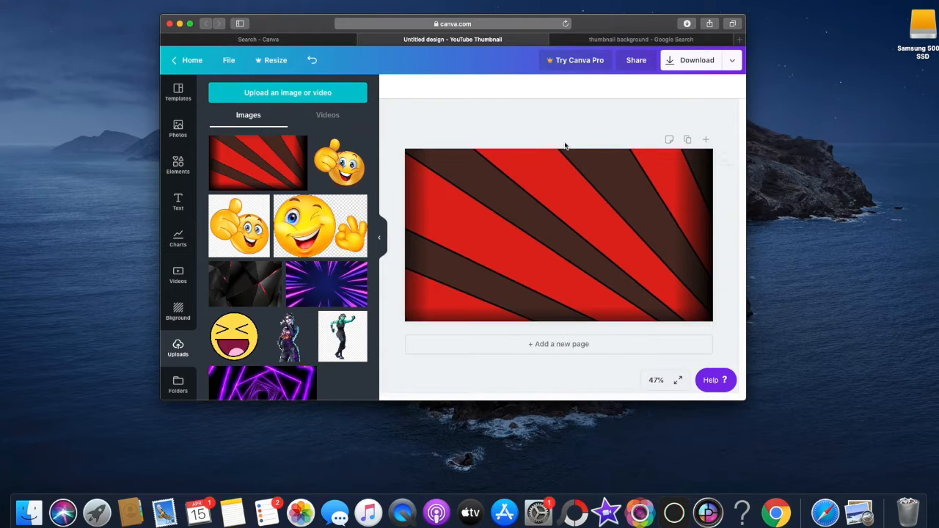
mouse_move(428, 150)
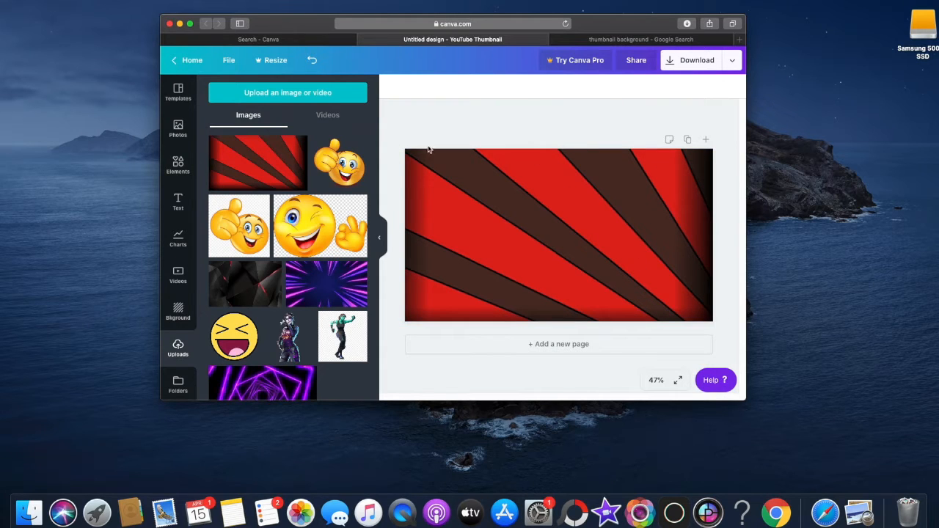
left_click(558, 235)
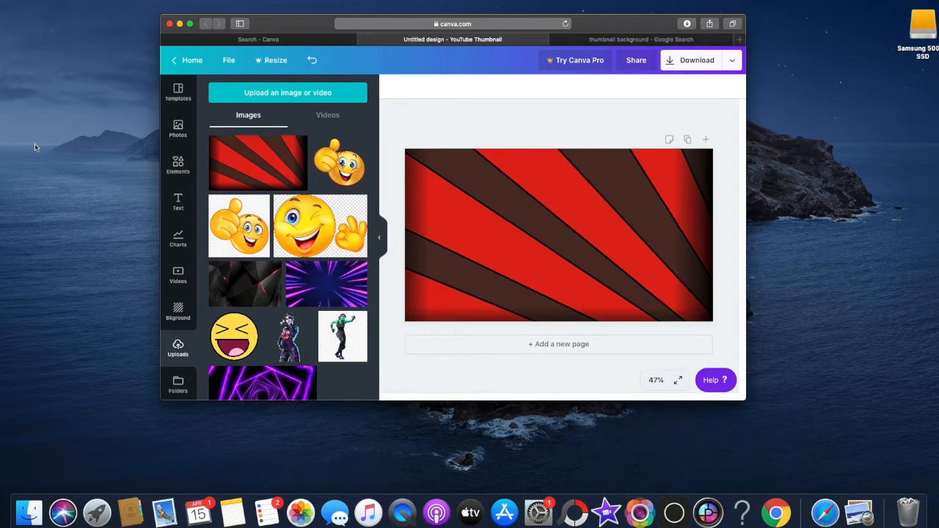
mouse_move(462, 81)
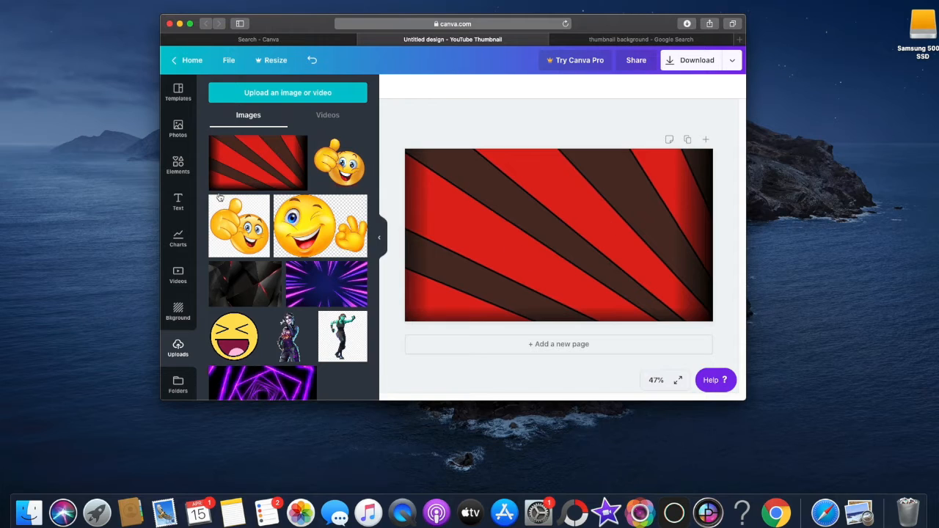
mouse_move(206, 311)
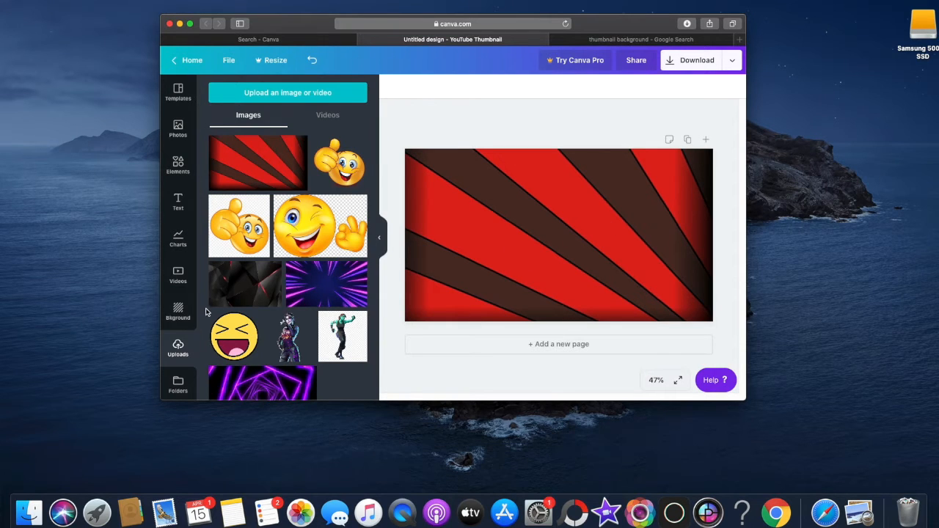
mouse_move(160, 203)
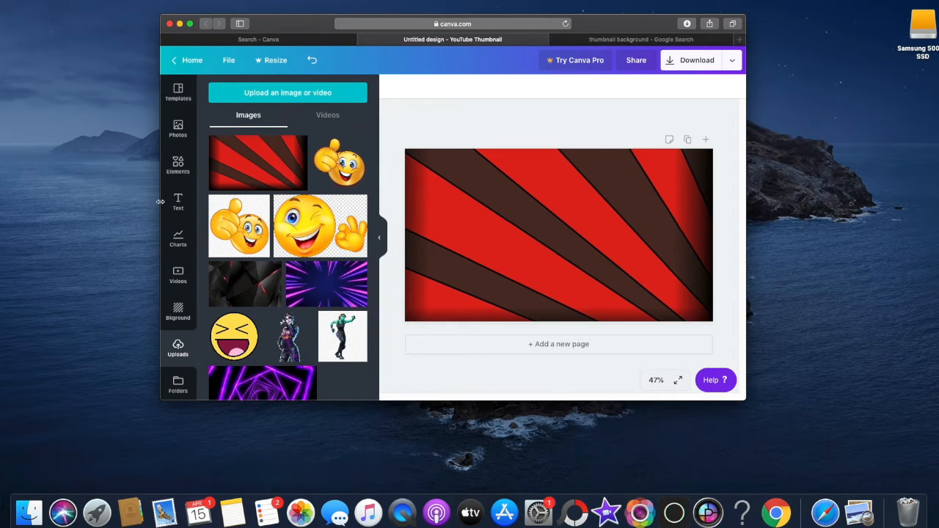
Add a simple blue bar chart from the Elements chart styles
left_click(178, 164)
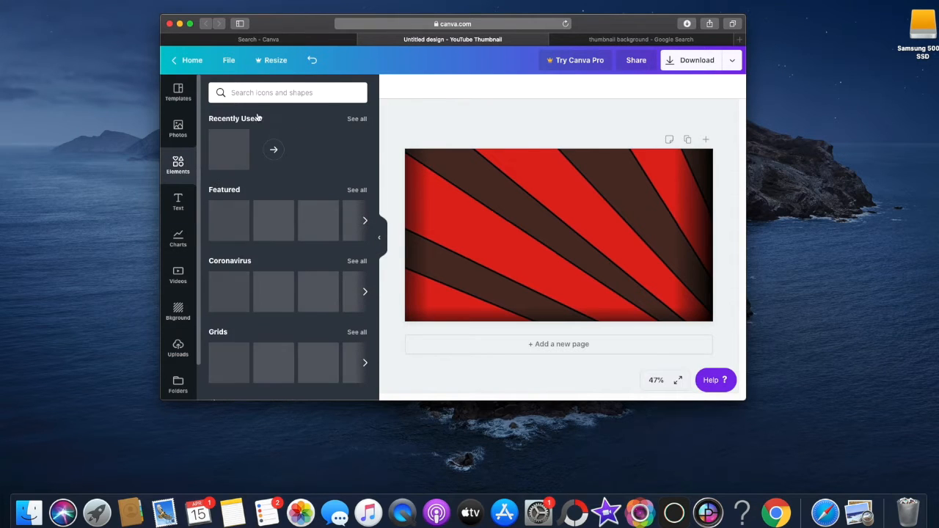
left_click(288, 92)
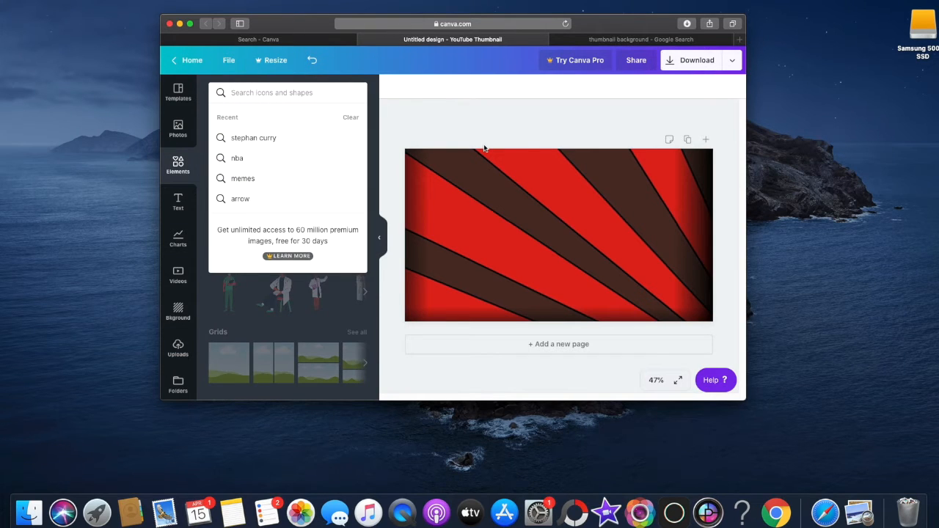
mouse_move(405, 111)
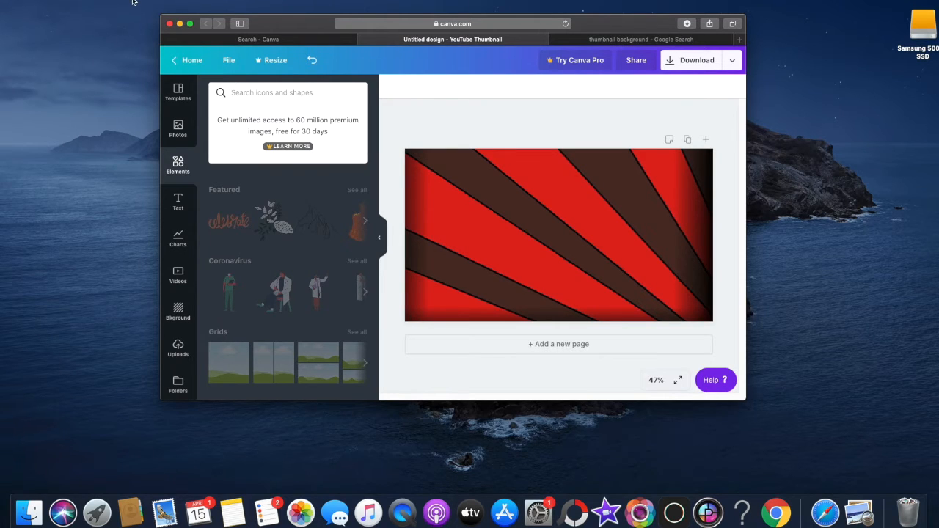
left_click(178, 238)
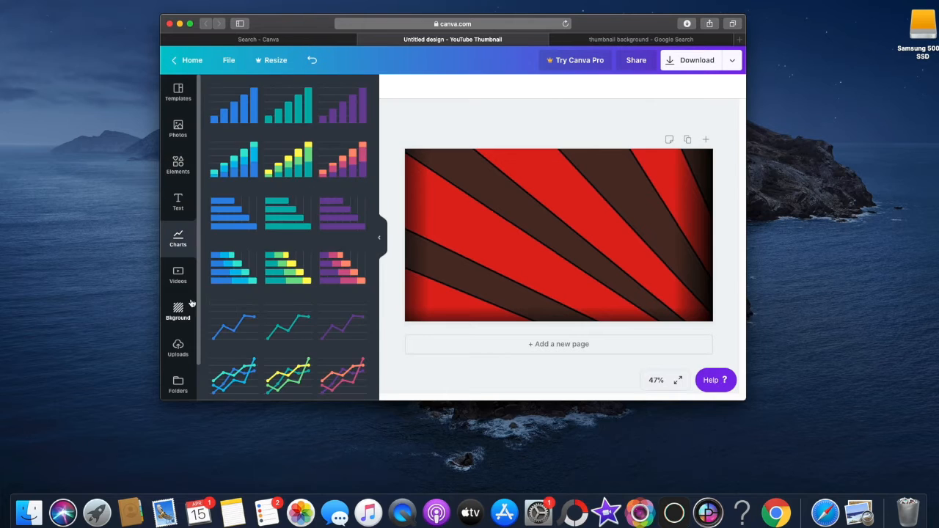
scroll("down", 3)
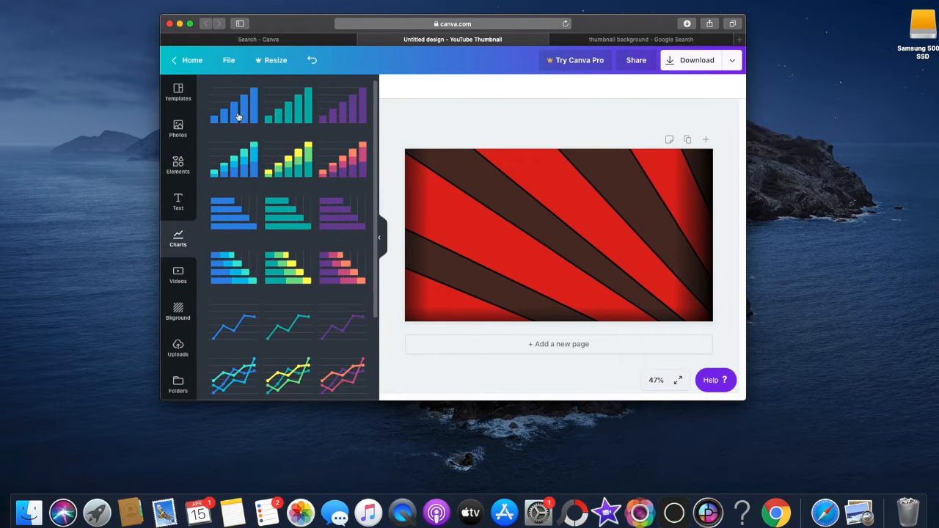
left_click(233, 102)
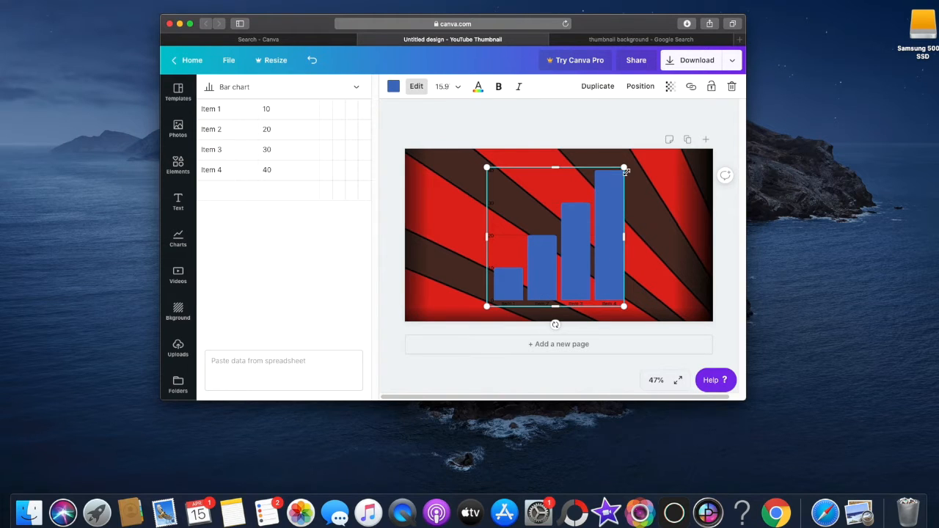
Enlarge the bar chart and move it along the right side down to the bottom edge
left_click_drag(625, 167, 638, 154)
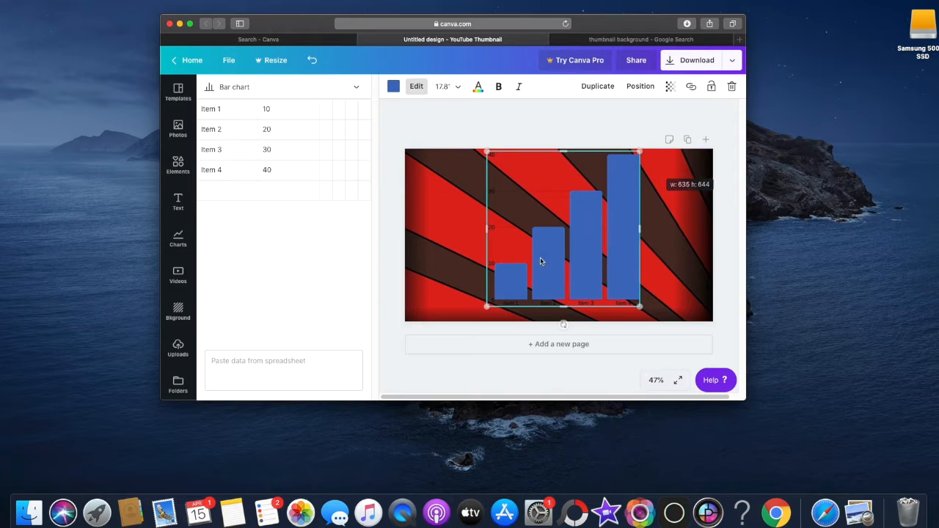
left_click_drag(539, 261, 629, 255)
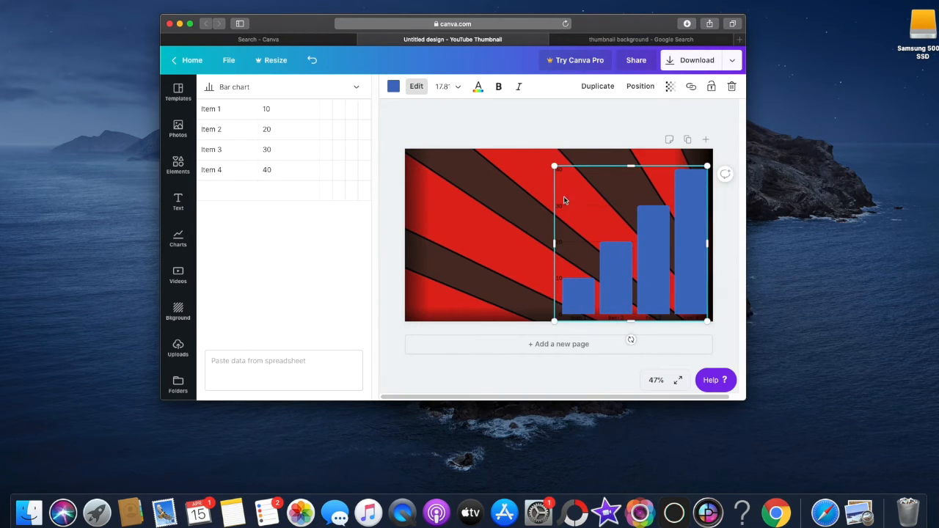
mouse_move(586, 316)
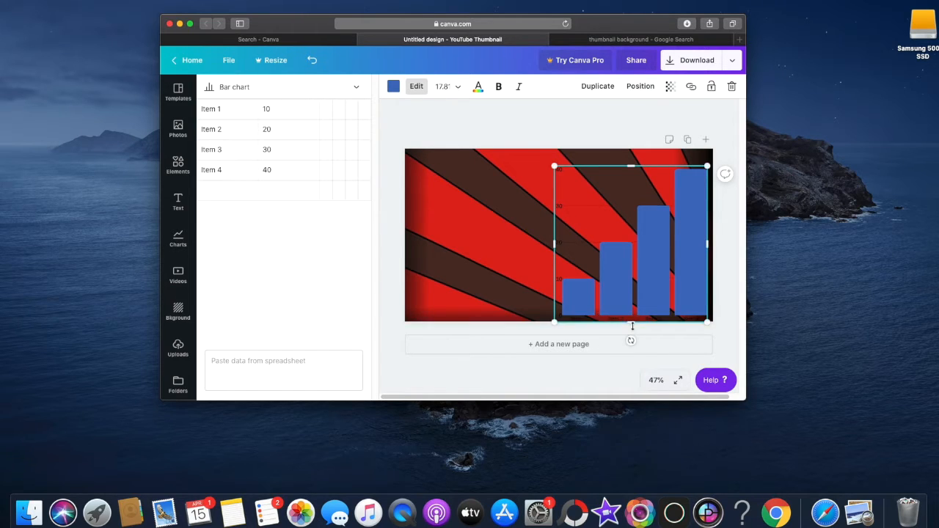
left_click_drag(630, 323, 630, 324)
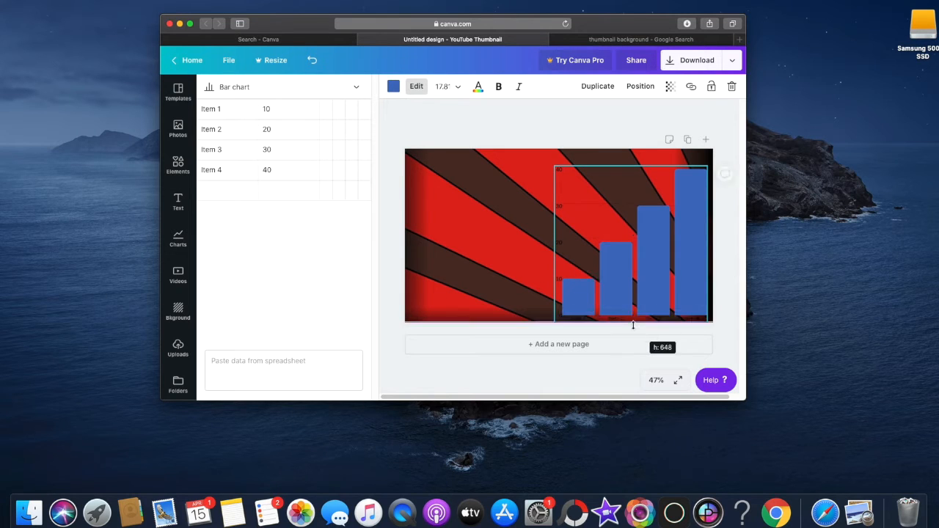
left_click(177, 237)
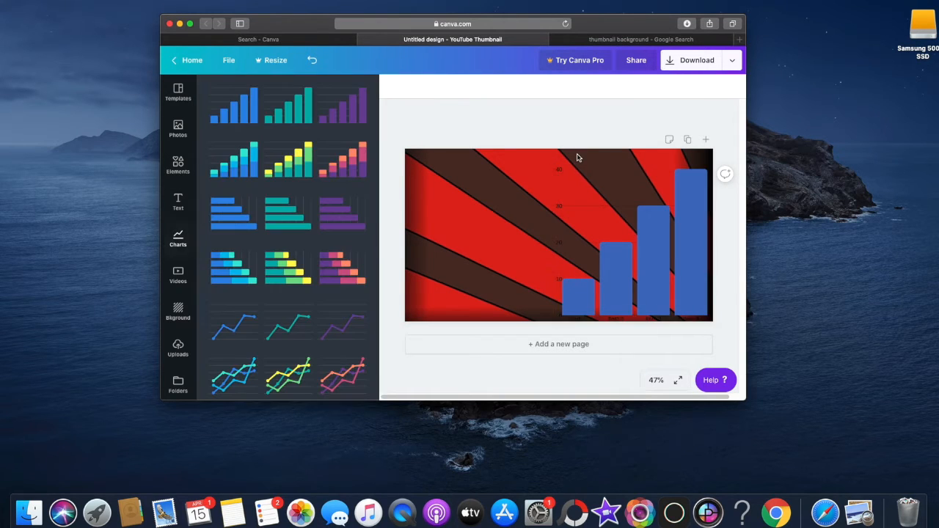
Delete the bar chart and a briefly added line chart, leaving only the sunburst background
left_click(557, 234)
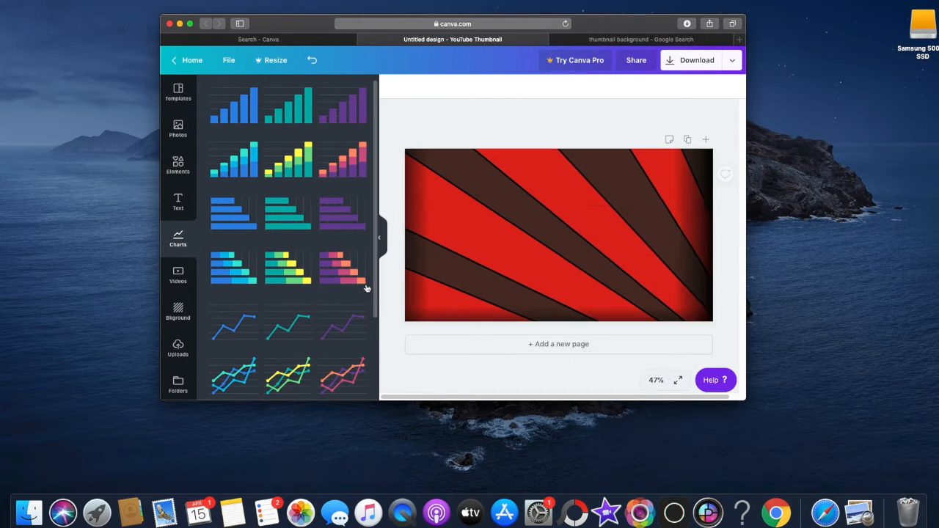
mouse_move(293, 326)
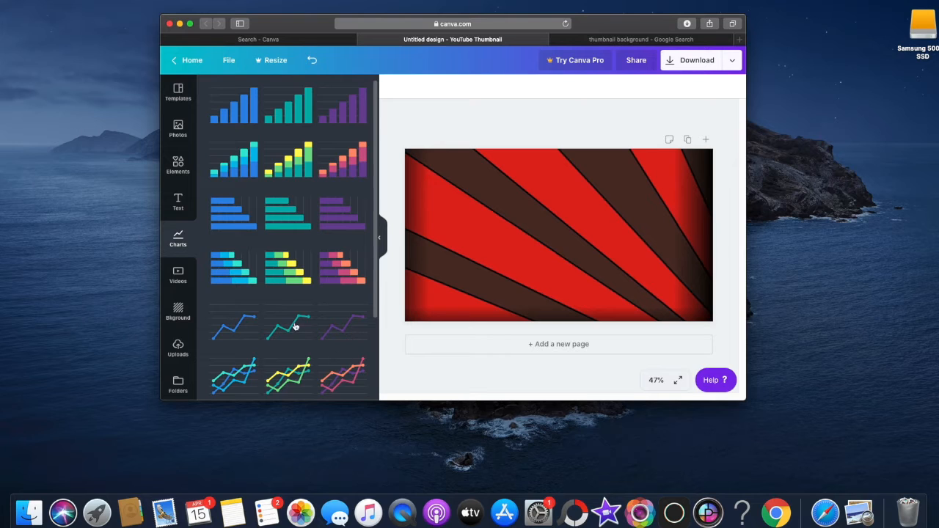
scroll("down", 3)
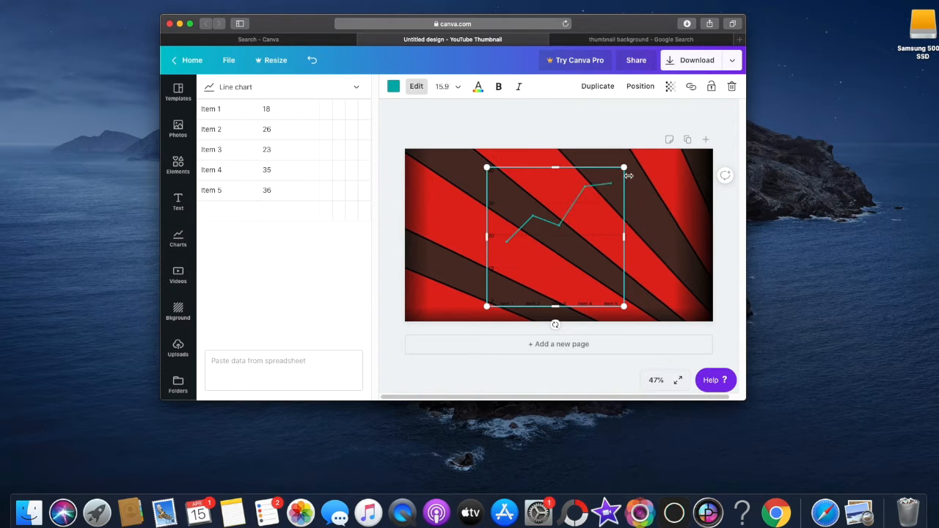
left_click_drag(624, 167, 632, 159)
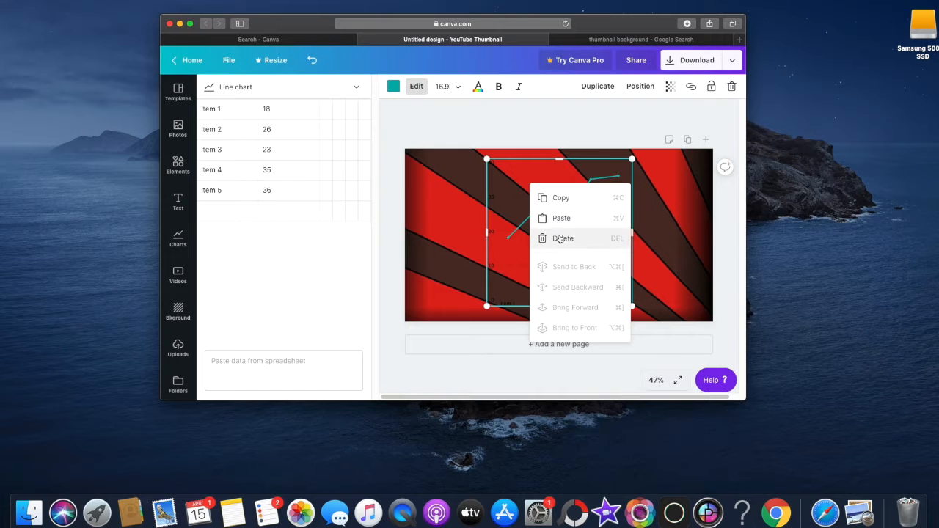
left_click(563, 237)
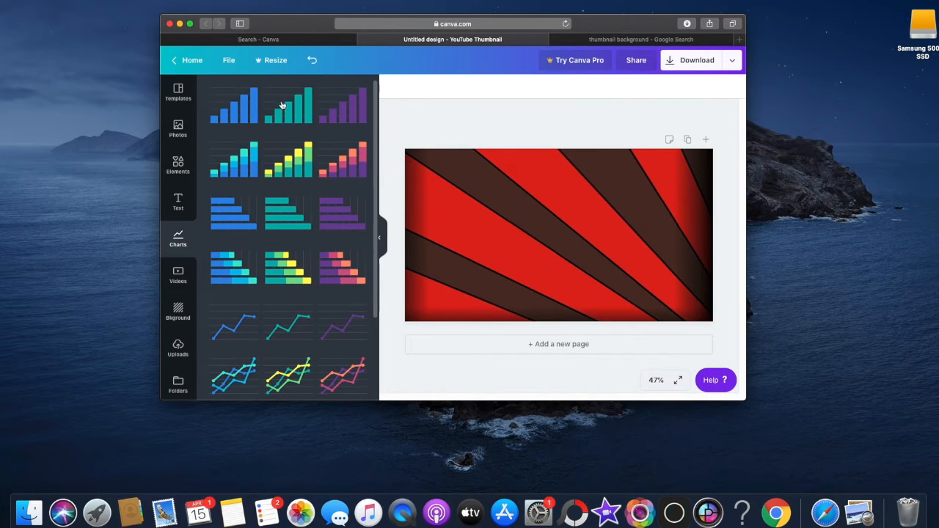
mouse_move(248, 114)
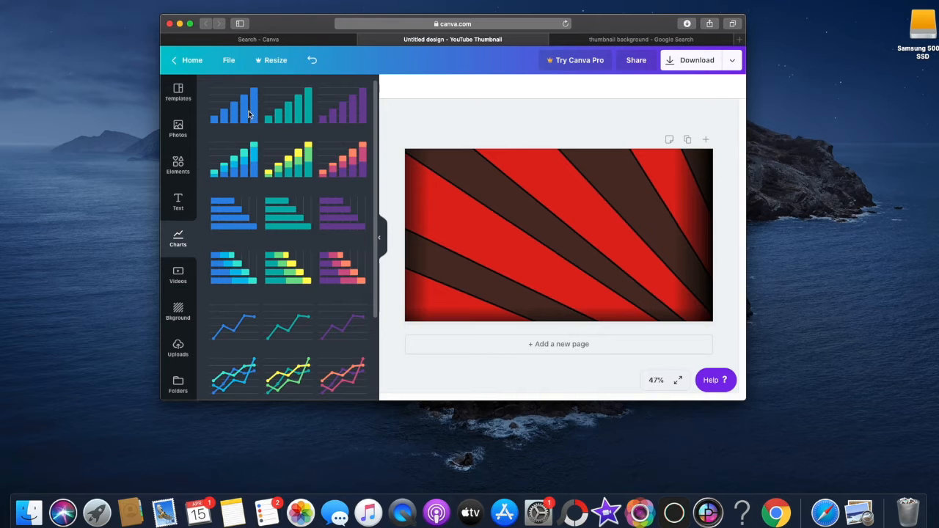
Add the blue bar chart again, enlarged and moved to the right edge
left_click(234, 101)
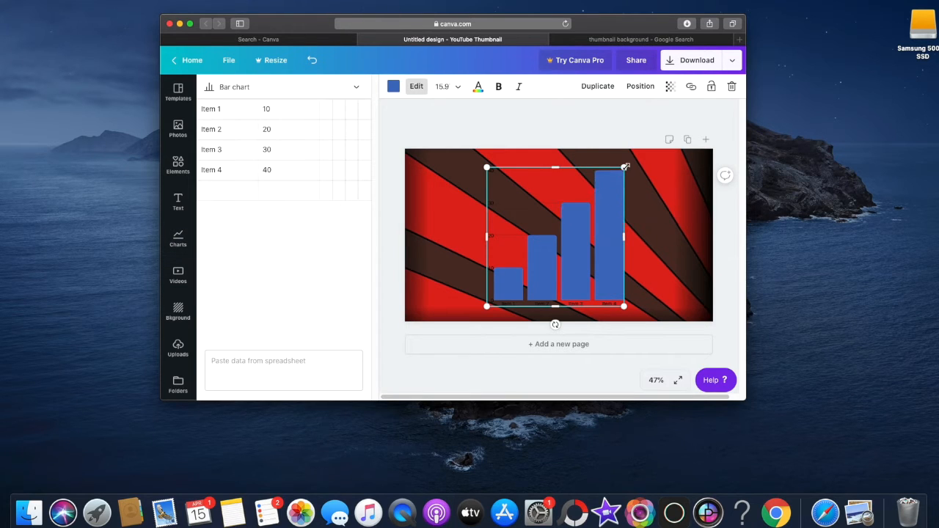
left_click_drag(625, 167, 677, 139)
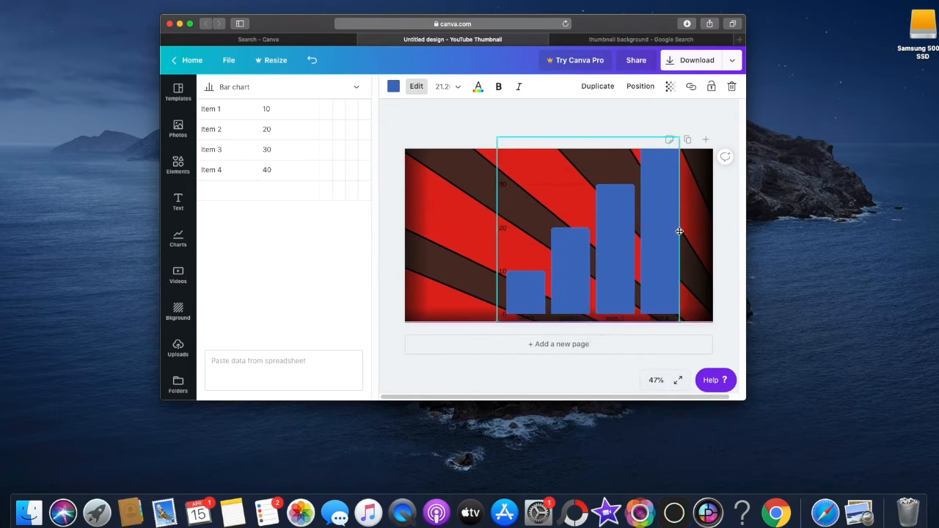
left_click_drag(677, 232, 701, 226)
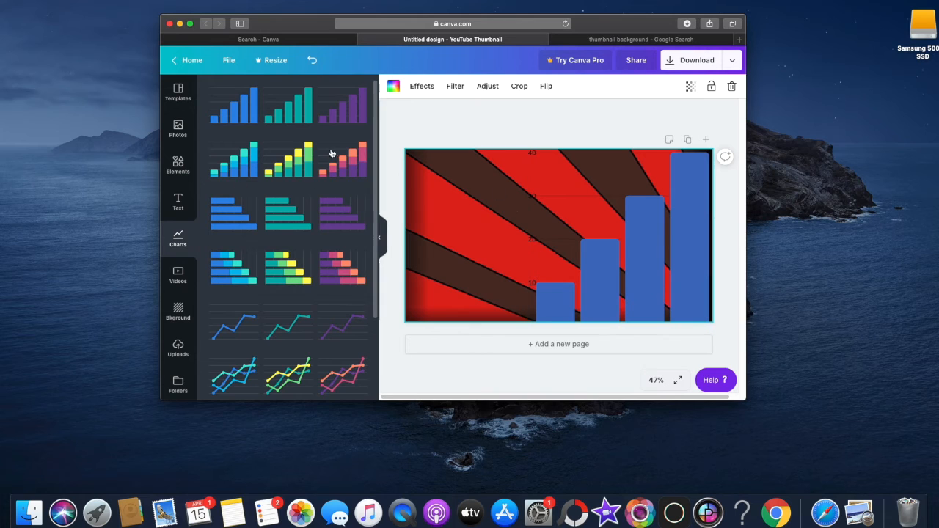
left_click(178, 273)
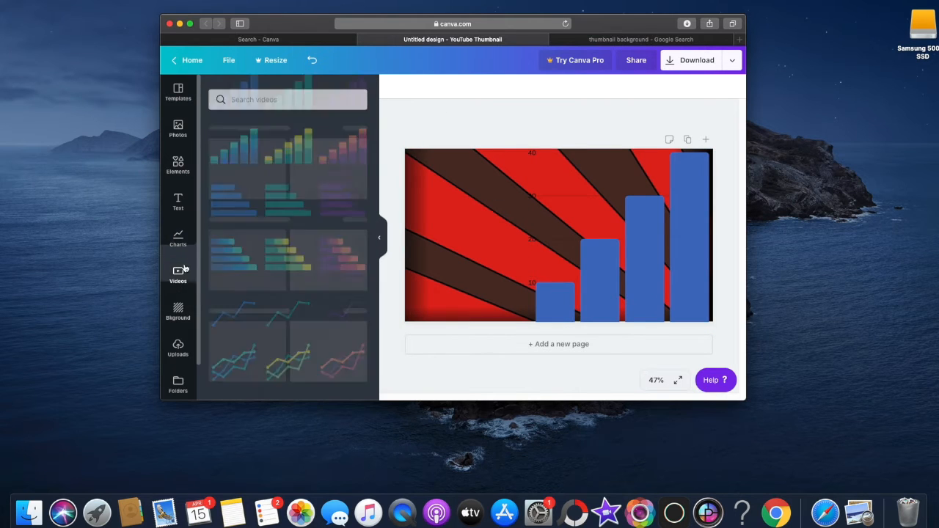
Browse the text font combinations and add the Spirit Night combination to the design
left_click(178, 202)
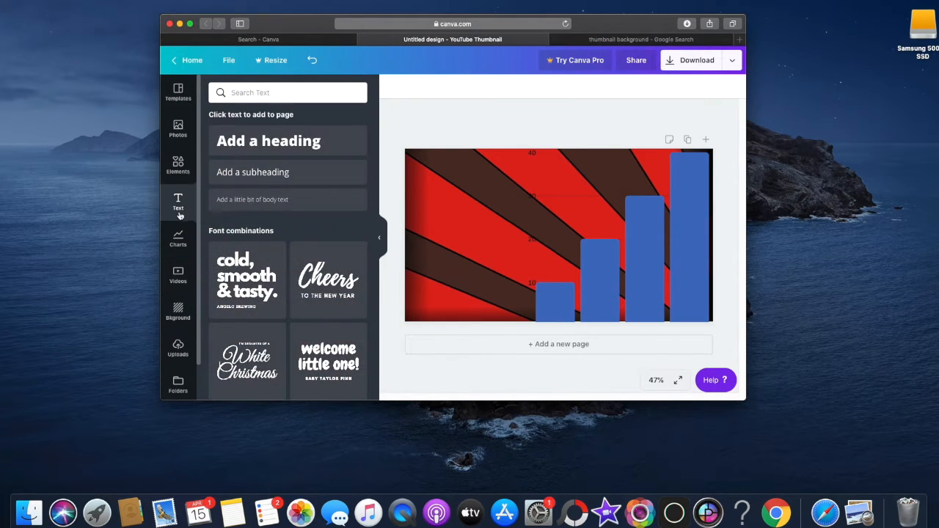
scroll("down", 3)
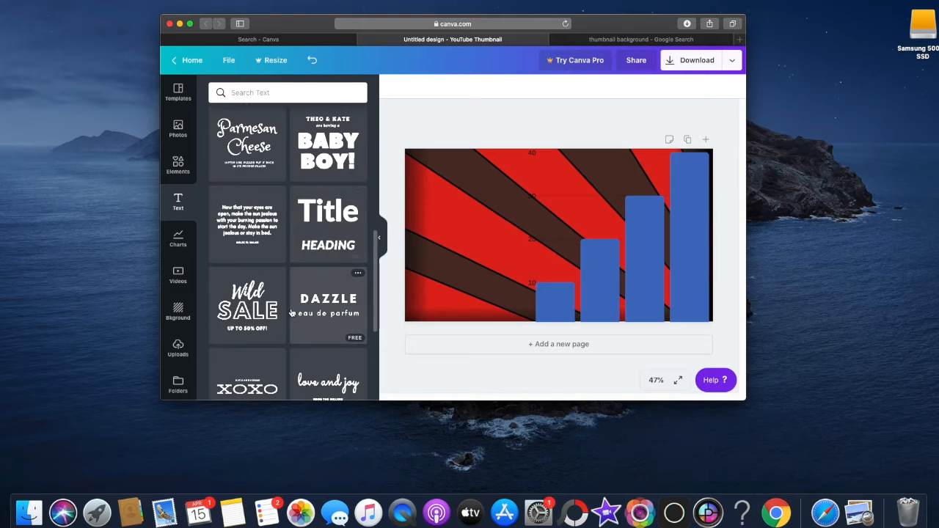
scroll("down", 3)
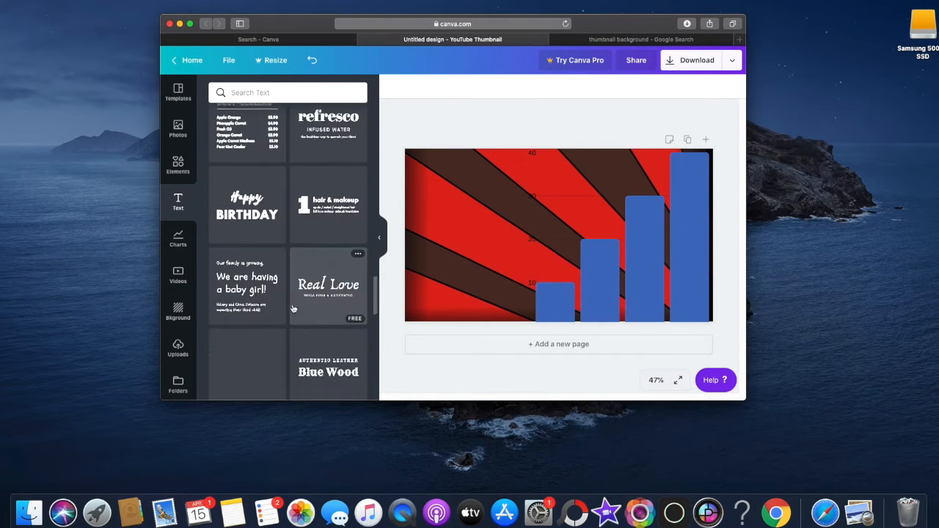
scroll("down", 3)
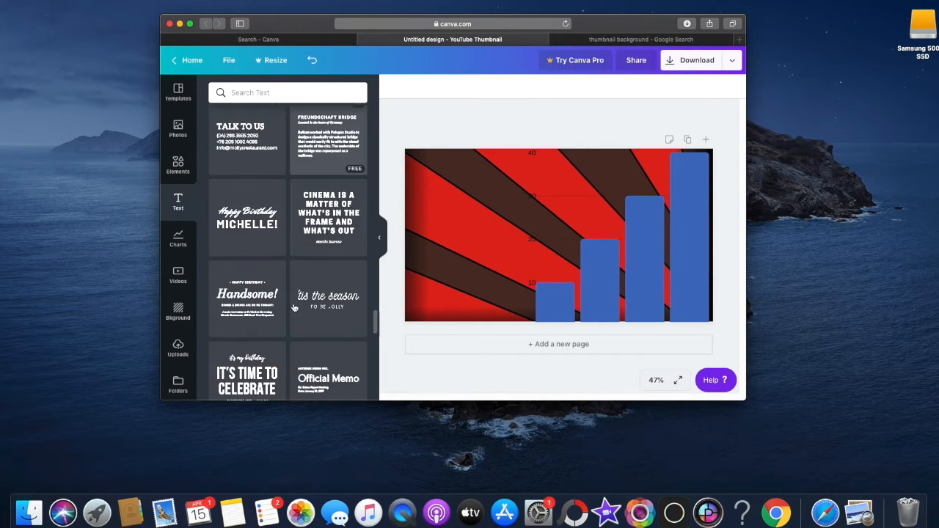
scroll("down", 3)
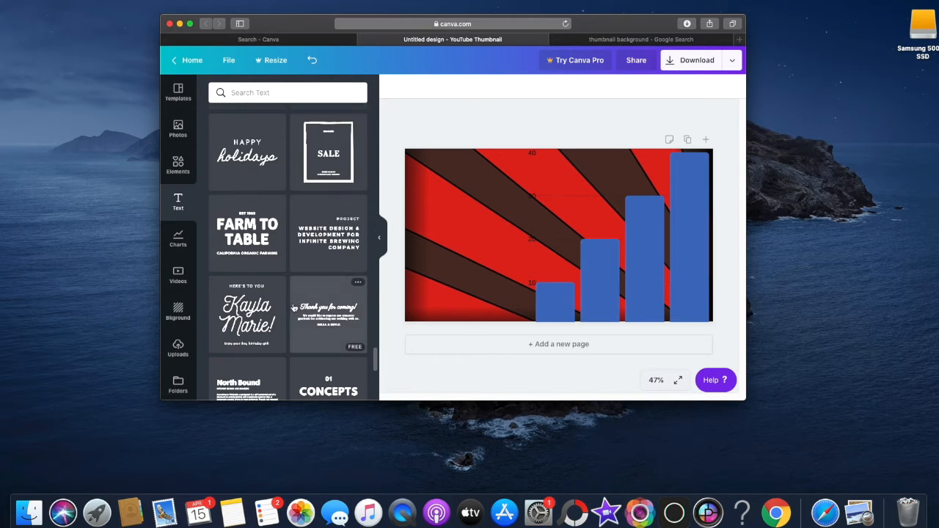
scroll("down", 3)
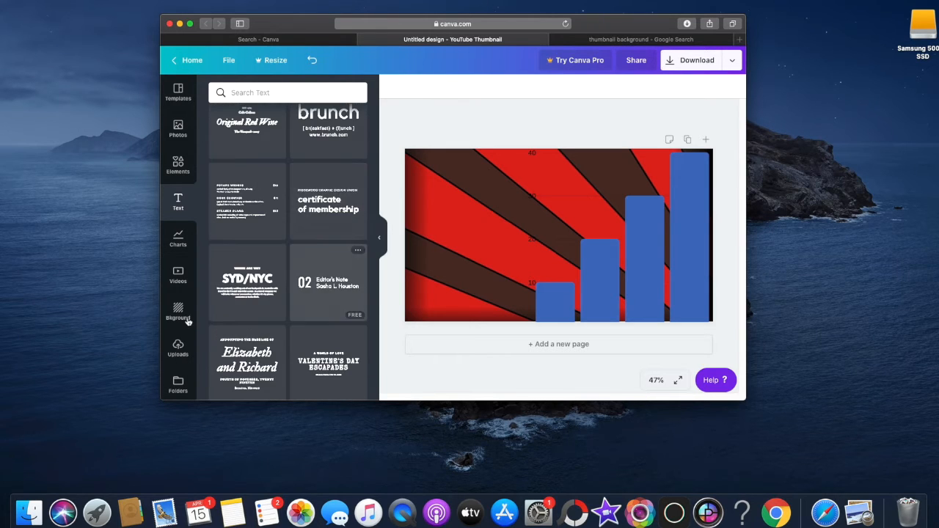
scroll("down", 3)
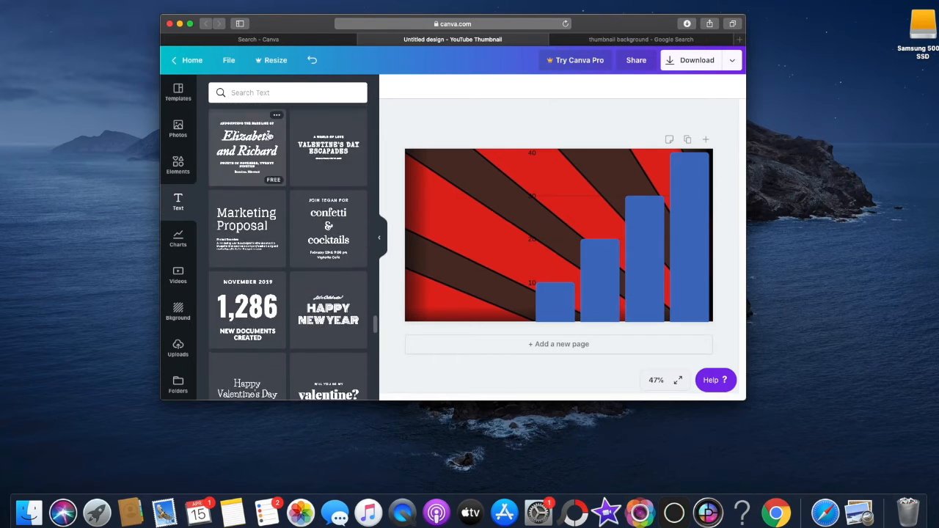
scroll("down", 3)
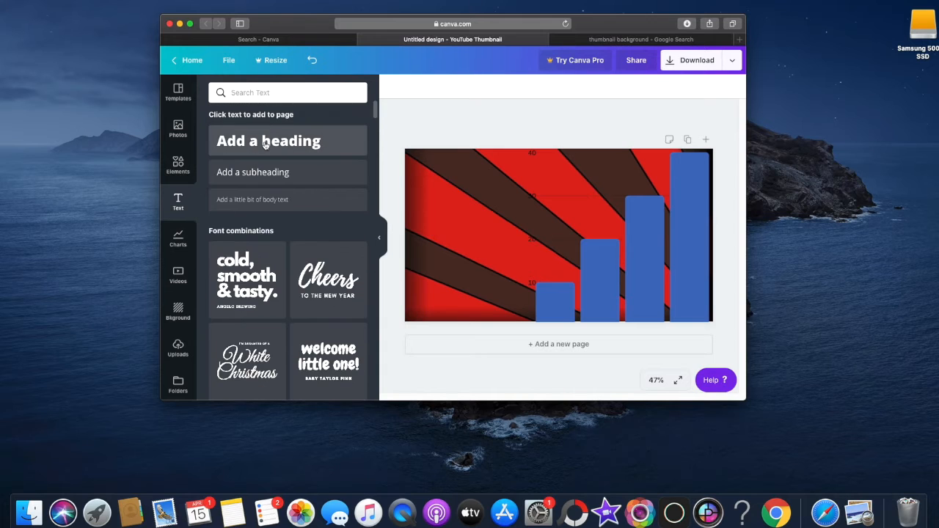
scroll("down", 3)
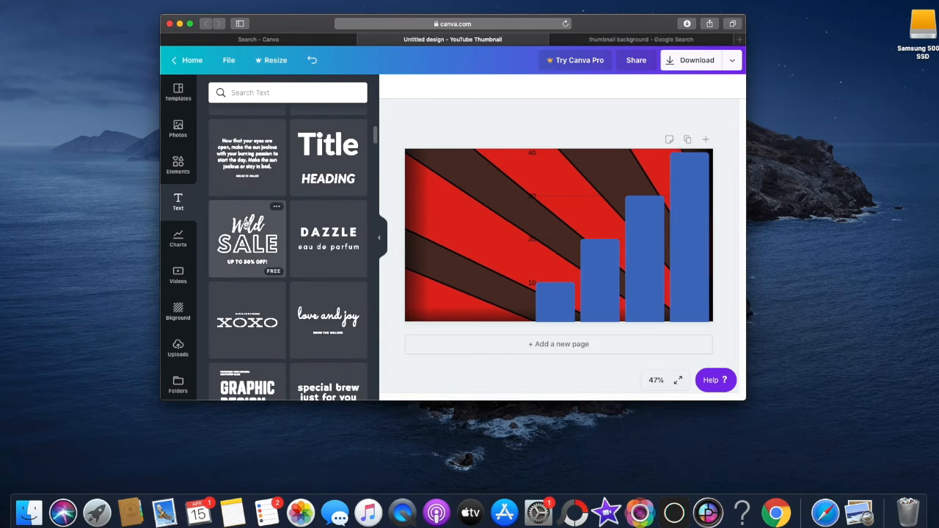
scroll("down", 3)
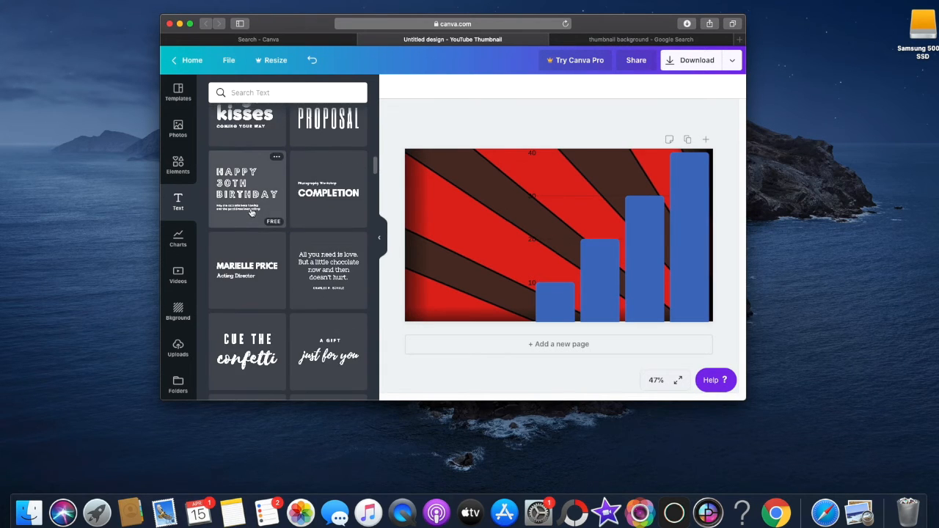
scroll("down", 3)
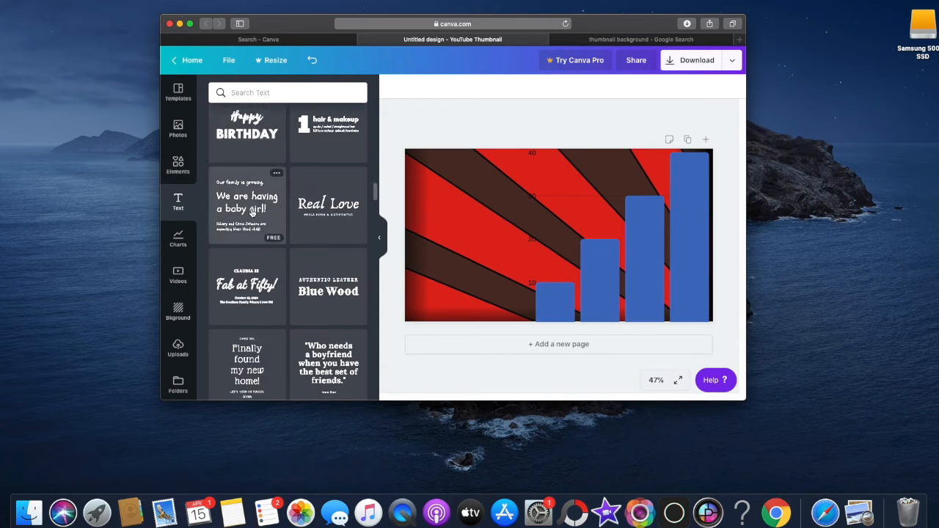
scroll("down", 3)
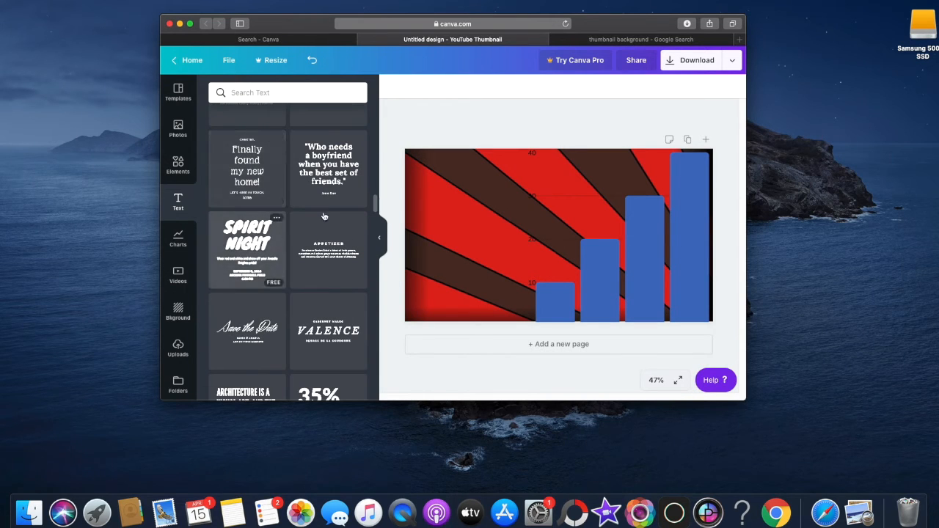
left_click(247, 249)
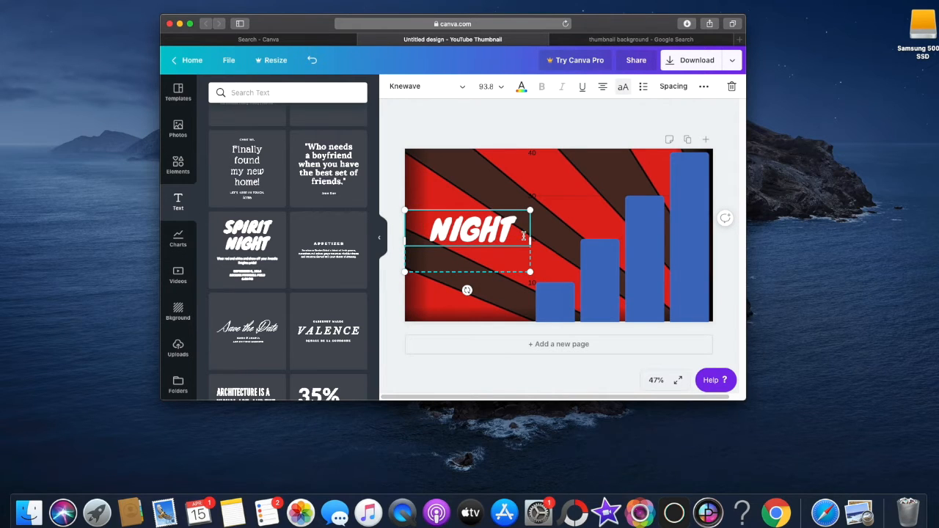
Replace the word NIGHT with the headline 'HOW TO'
key("Backspace")
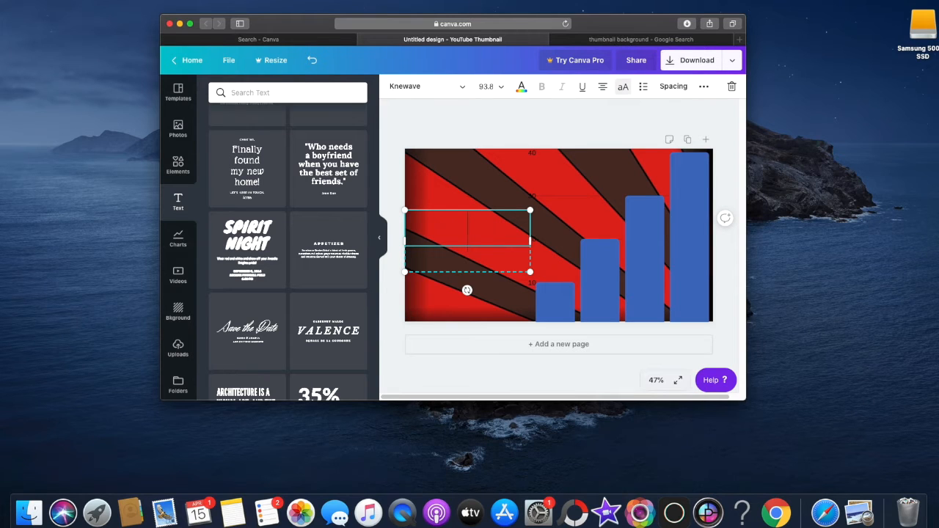
type("H")
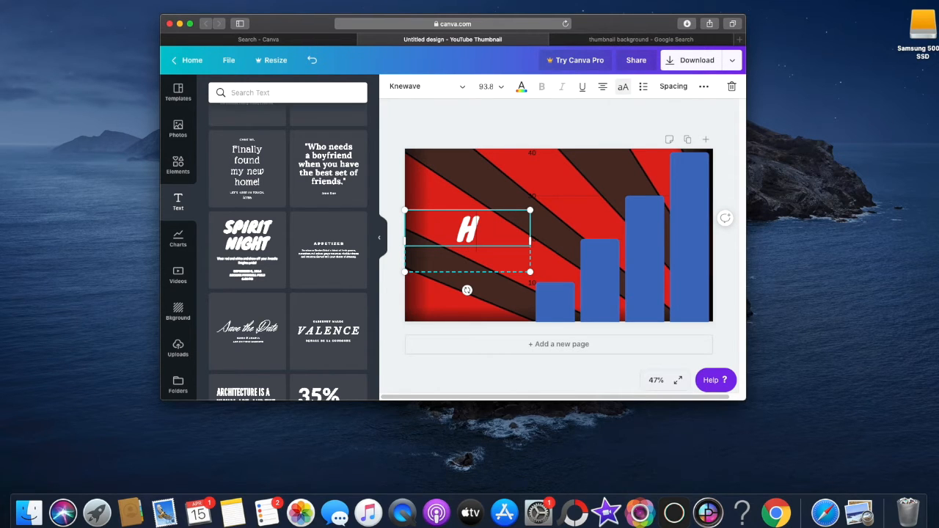
type("OW TO")
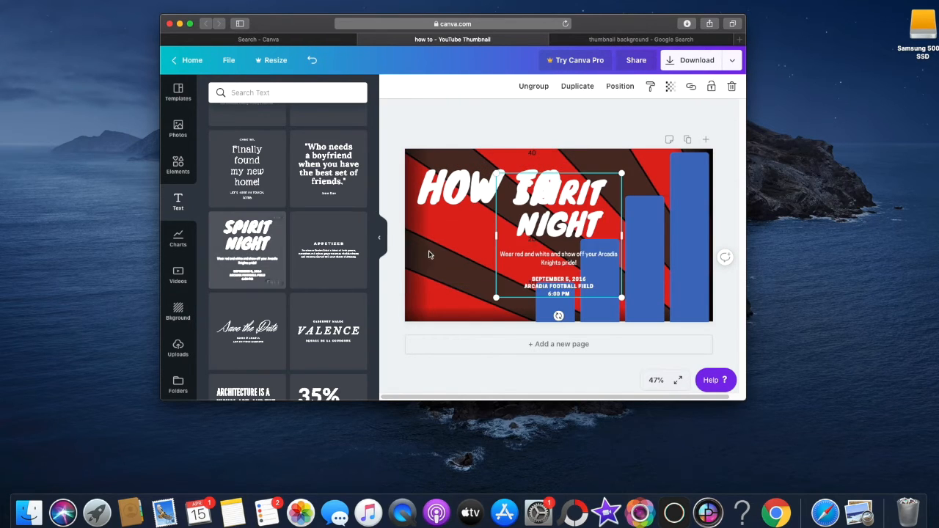
Rewrite the SPIRIT word as 'GROW YOUR' and move it beneath the HOW TO line
double_click(557, 290)
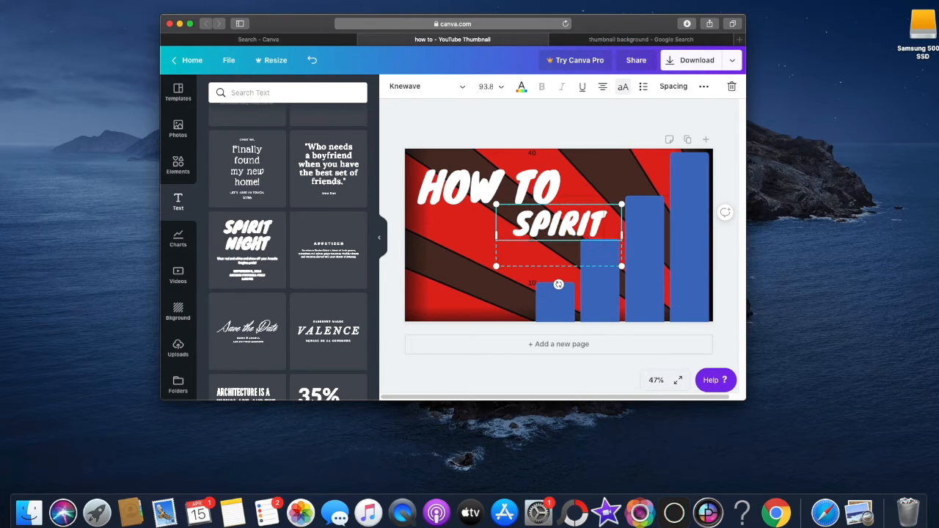
type("G")
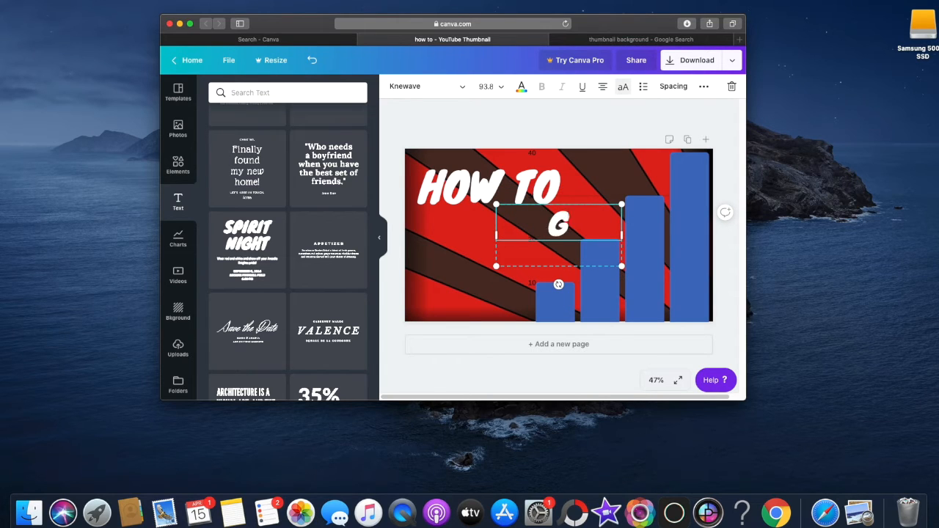
type("ROW Y")
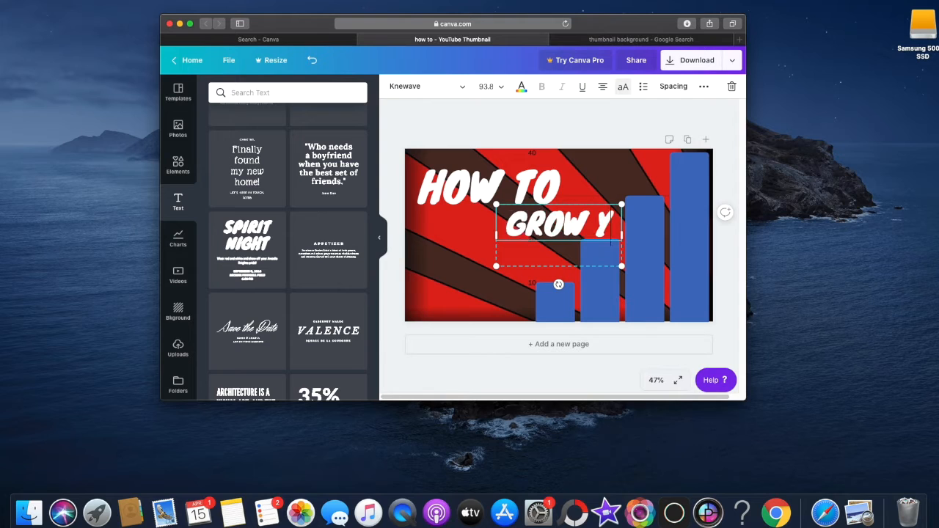
type("OUR")
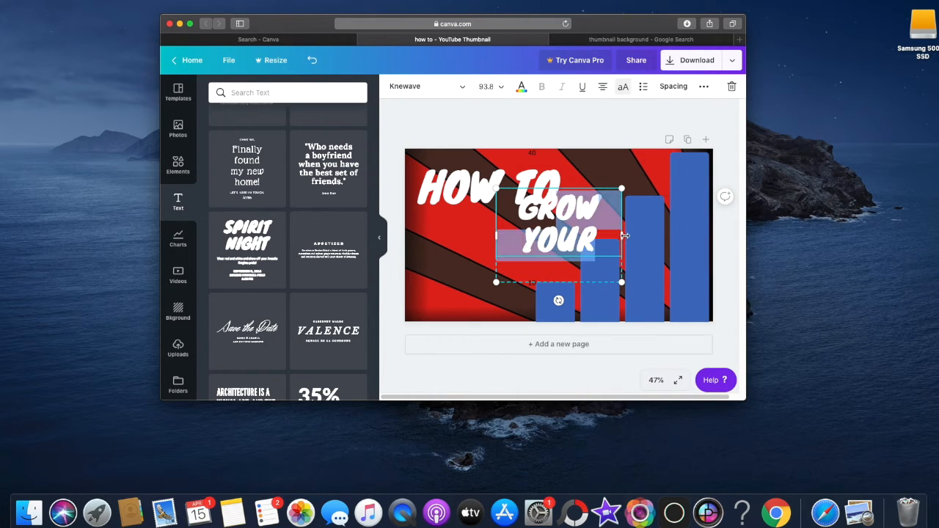
left_click_drag(622, 235, 712, 241)
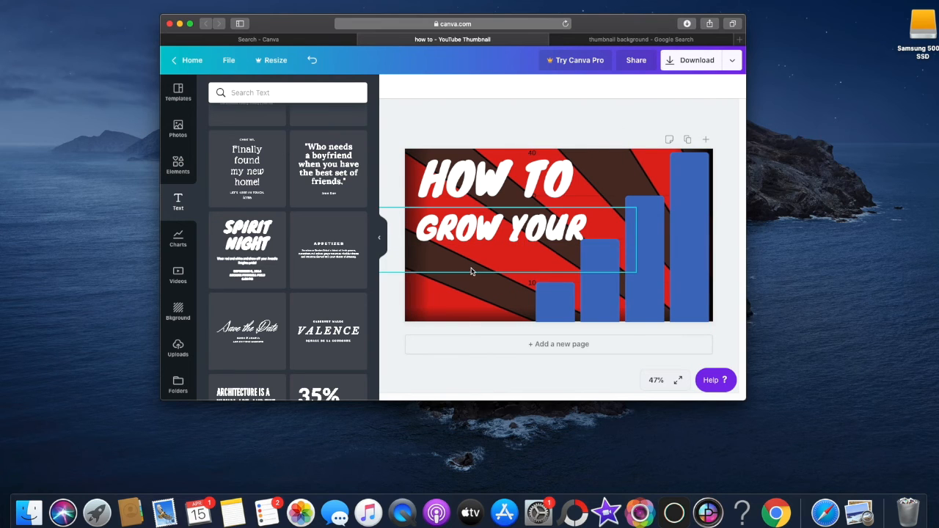
Add another Spirit Night text combination, drop its detail text and rewrite the headline toward GROW YOUR
left_click(615, 296)
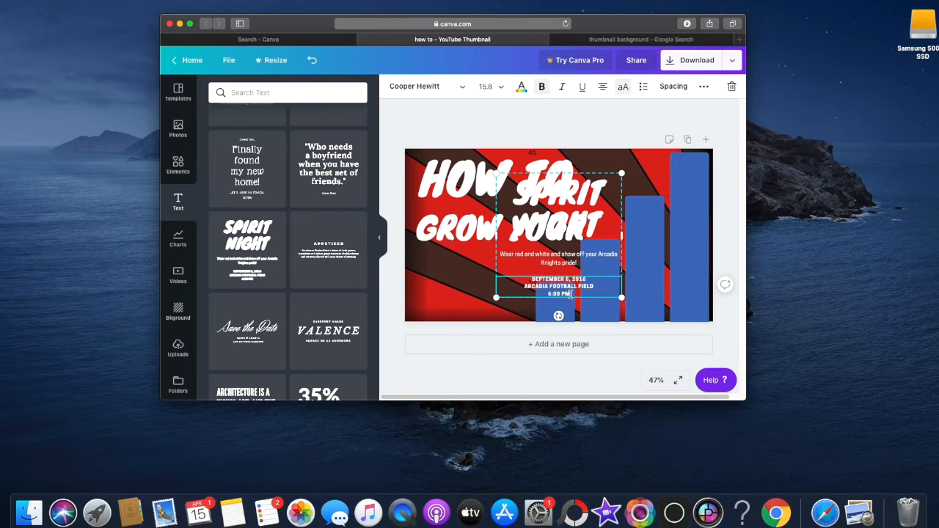
key("Backspace")
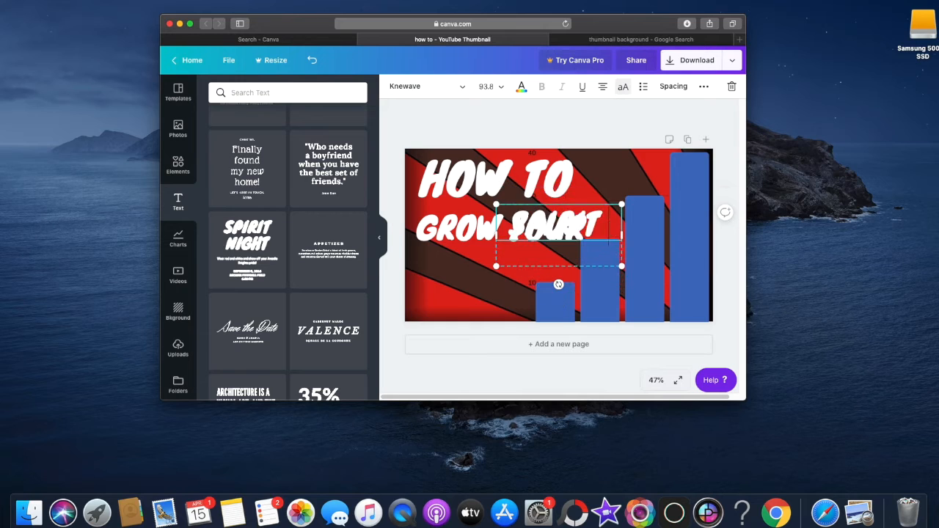
type("YOUR")
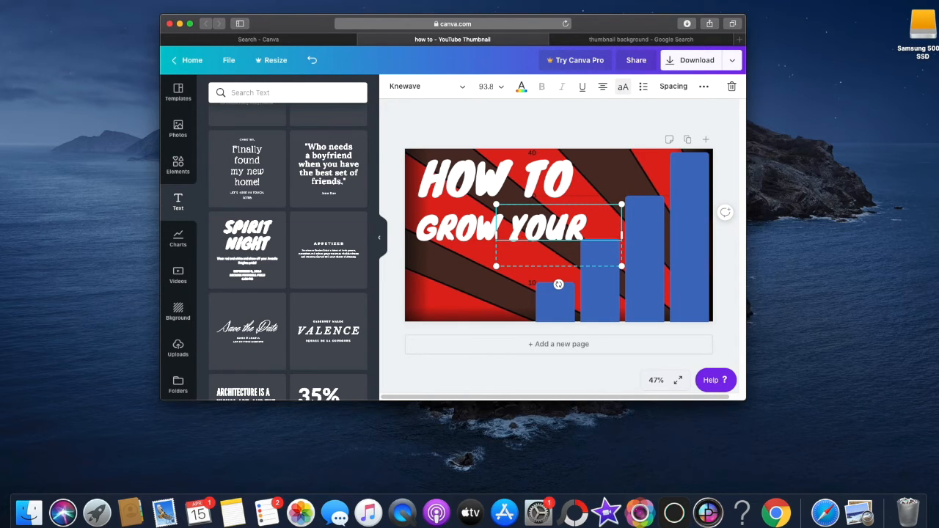
type("B")
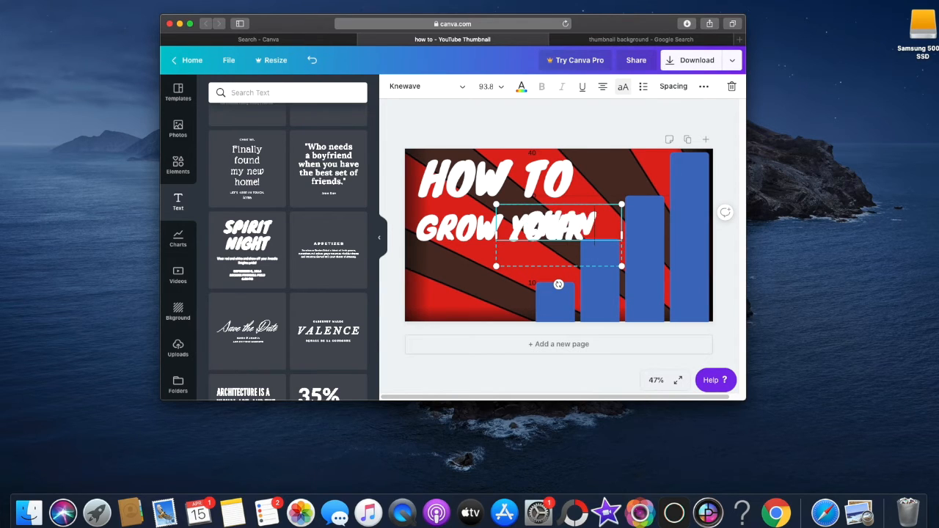
Write CHANNEL as a third line under GROW YOUR and enlarge it to match the lines above
type("CHANNEL")
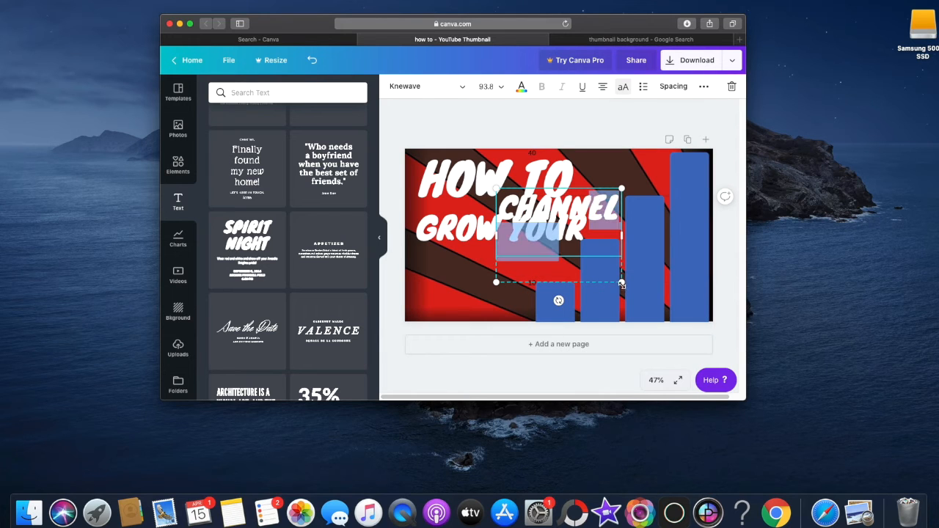
left_click_drag(621, 281, 726, 308)
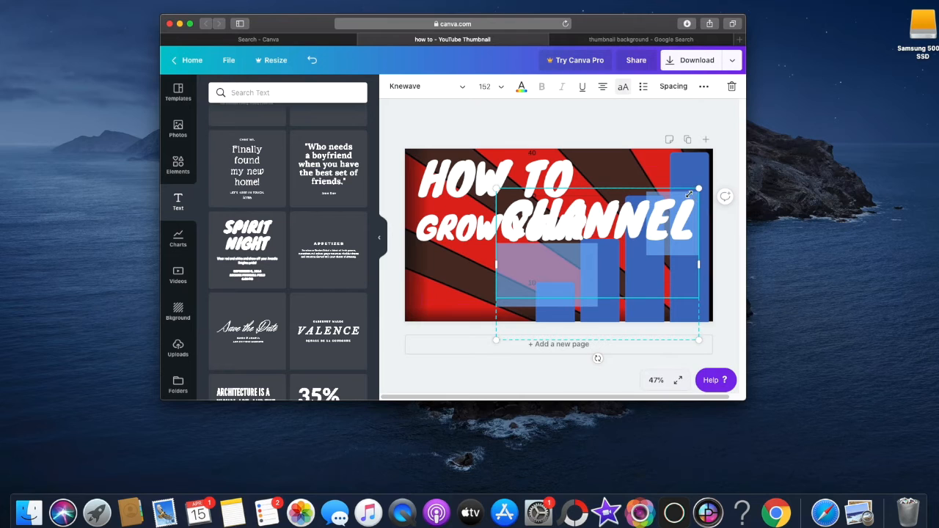
left_click_drag(698, 189, 689, 194)
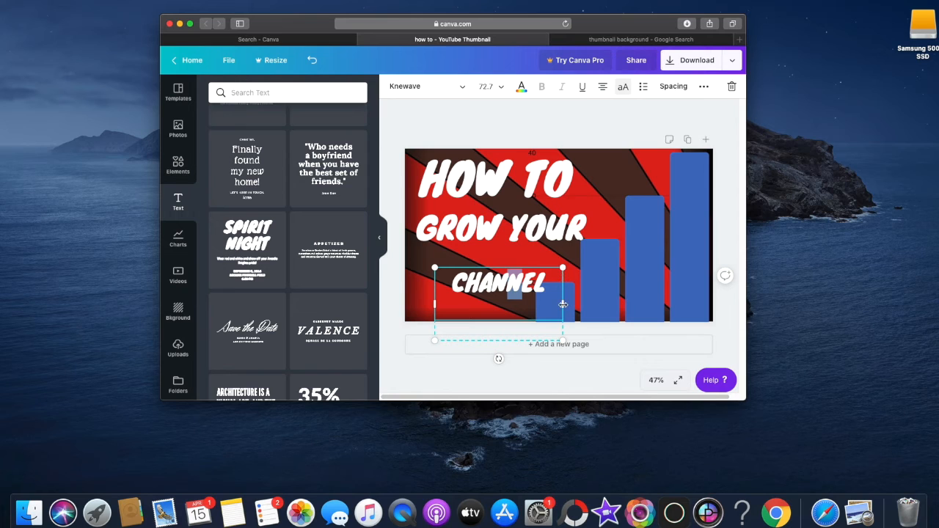
left_click_drag(564, 281, 658, 282)
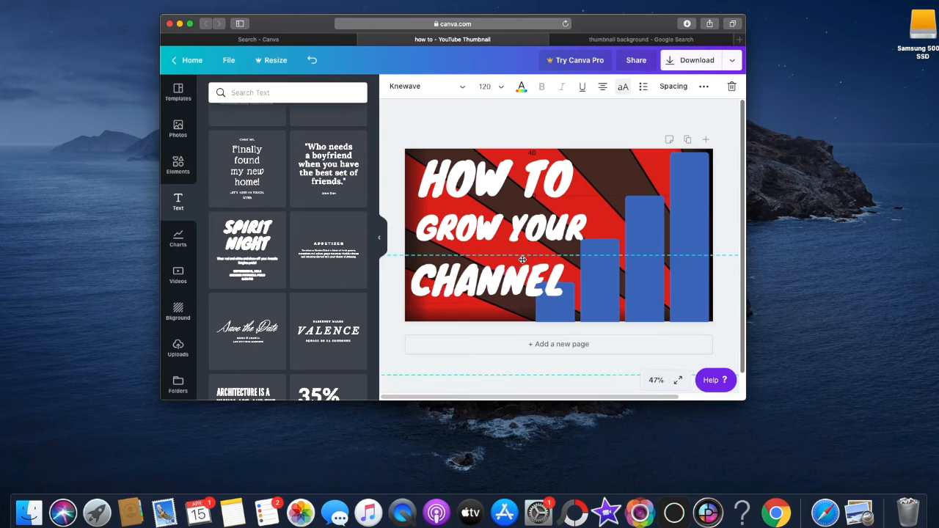
Scale the whole HOW TO GROW YOUR CHANNEL title up to fill the left side, then deselect it
left_click_drag(522, 261, 521, 295)
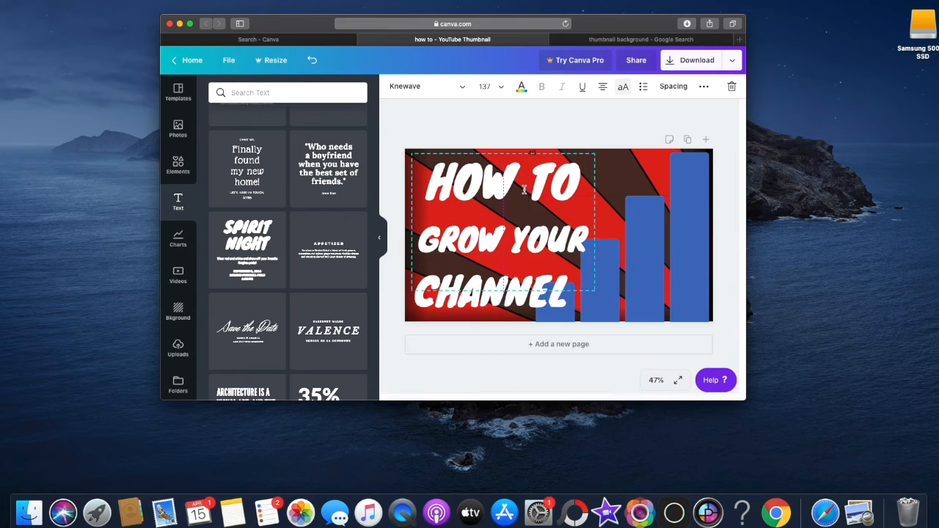
double_click(484, 182)
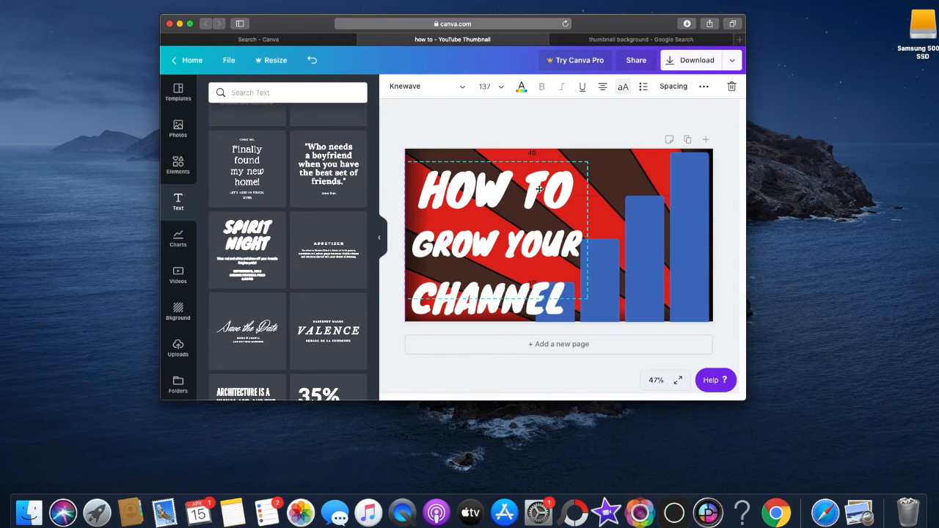
left_click(613, 123)
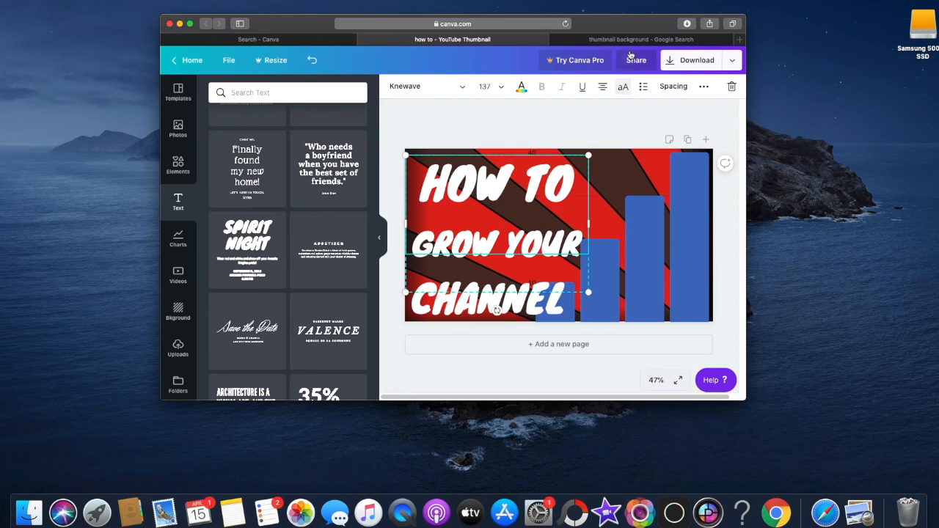
left_click(145, 261)
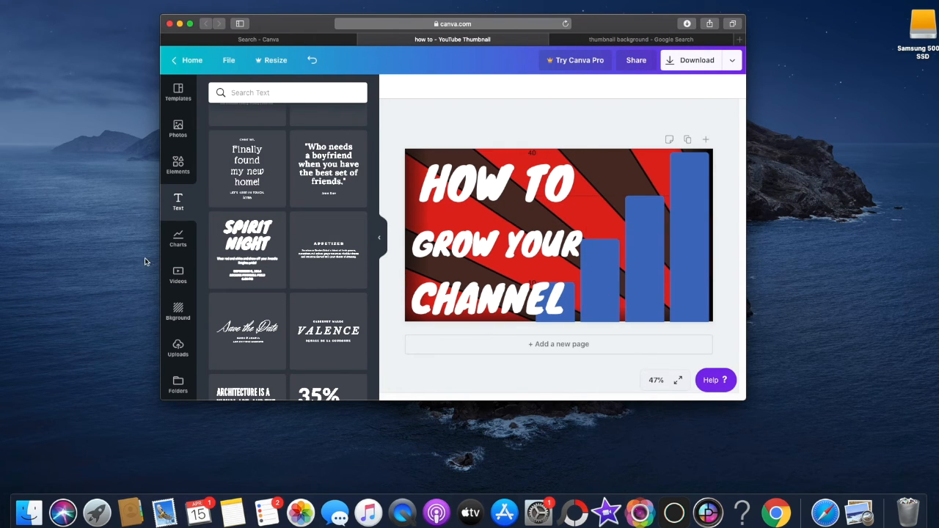
left_click(177, 238)
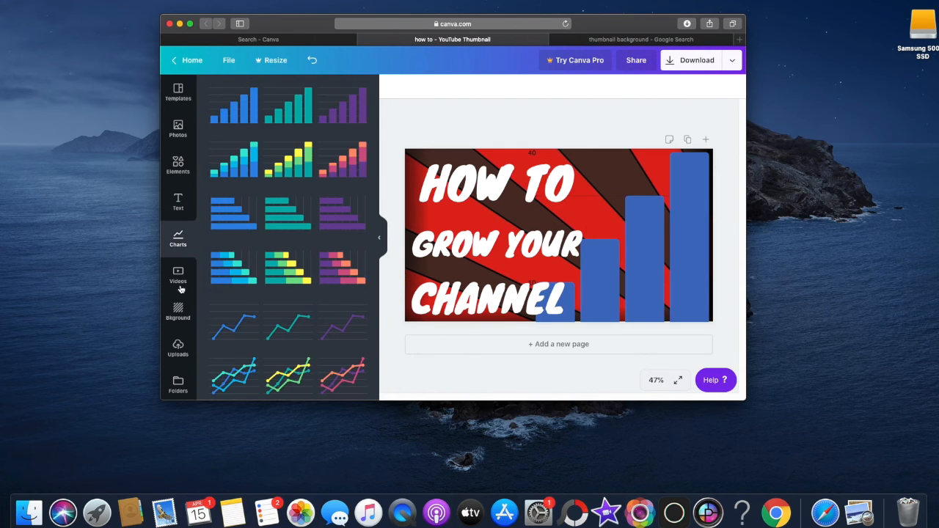
Add the recently used white arrow from Elements, shrink it and place it right of HOW TO
left_click(177, 164)
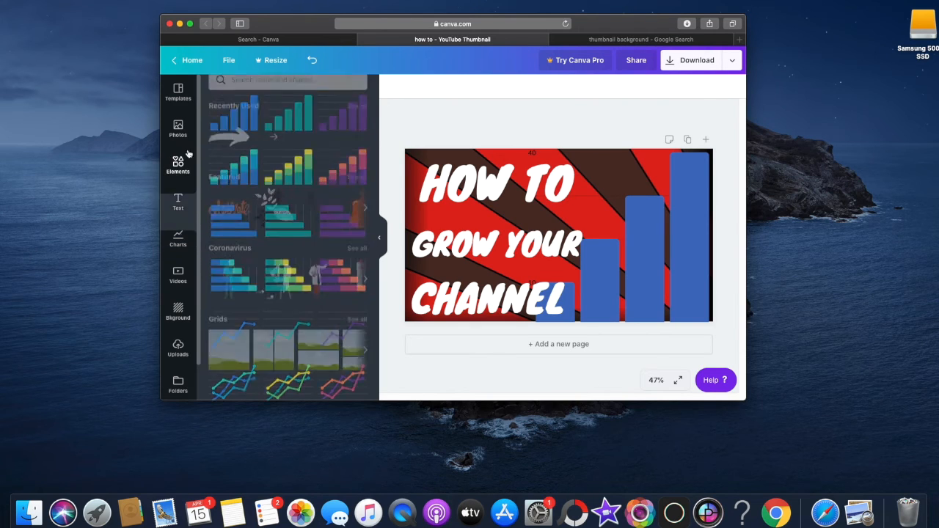
left_click(178, 165)
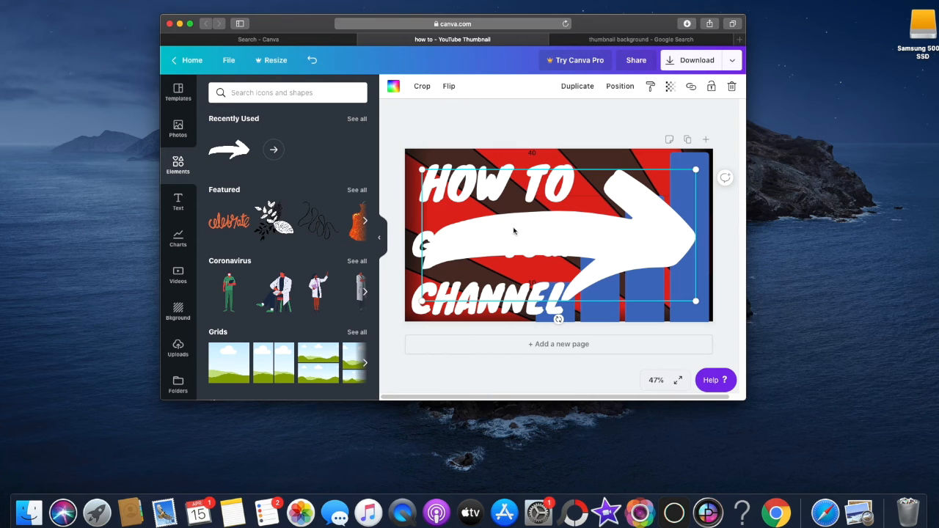
left_click_drag(695, 301, 645, 267)
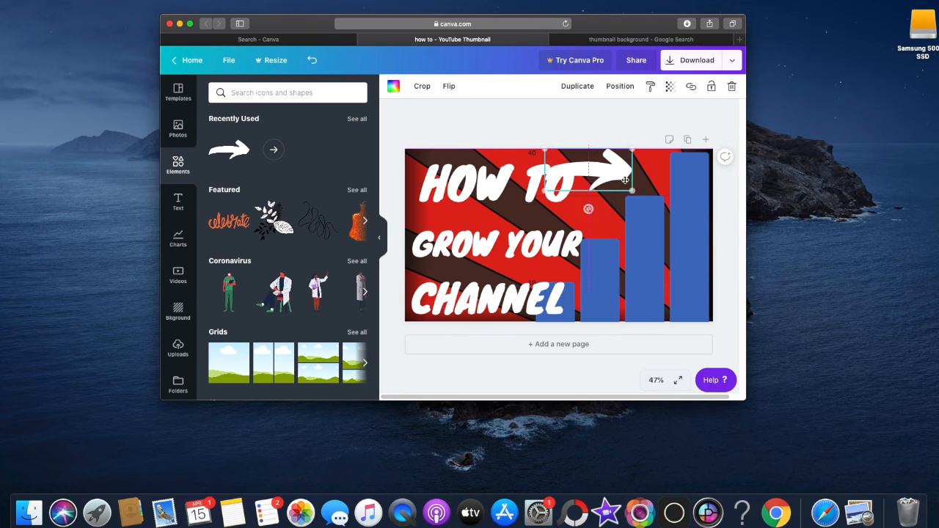
left_click_drag(623, 179, 657, 191)
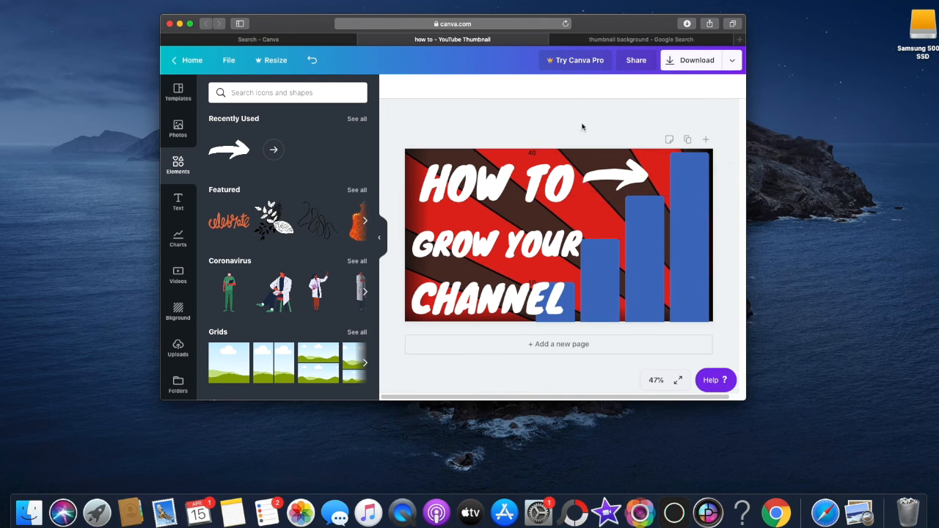
mouse_move(546, 151)
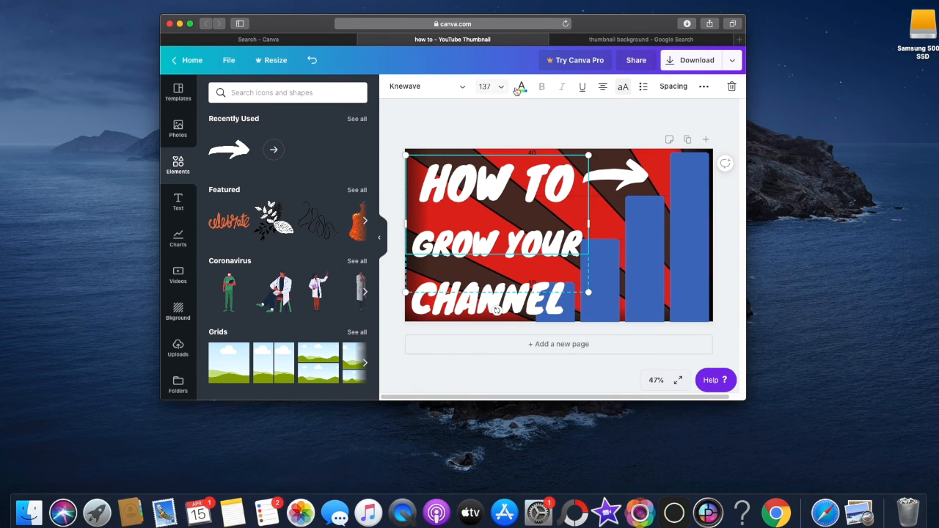
left_click(521, 86)
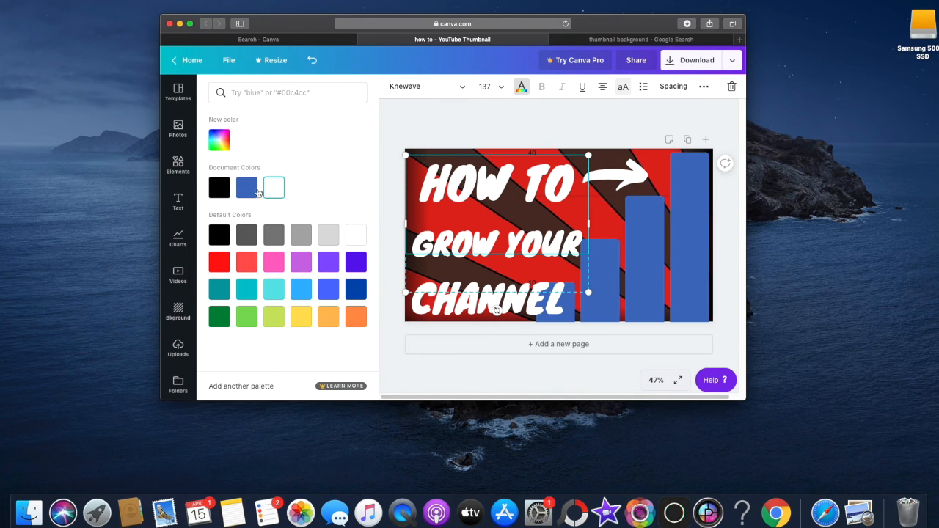
mouse_move(257, 246)
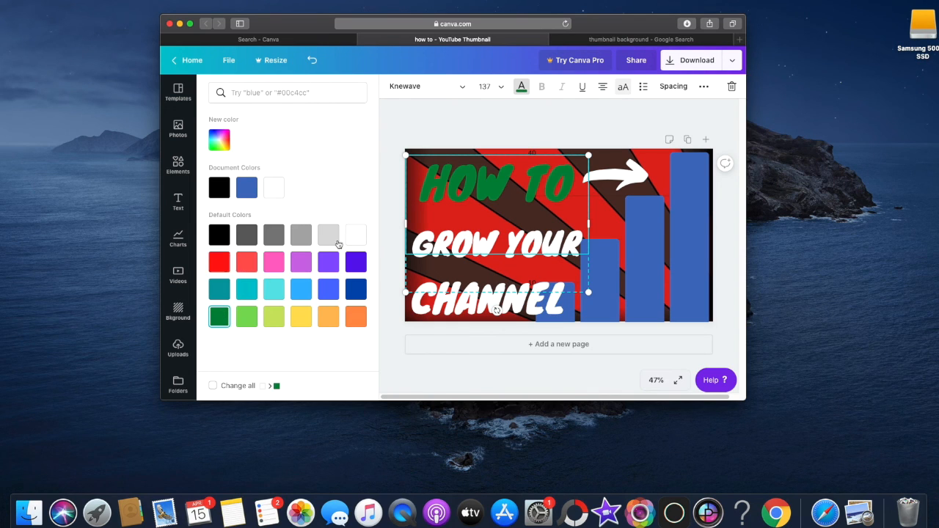
left_click(218, 235)
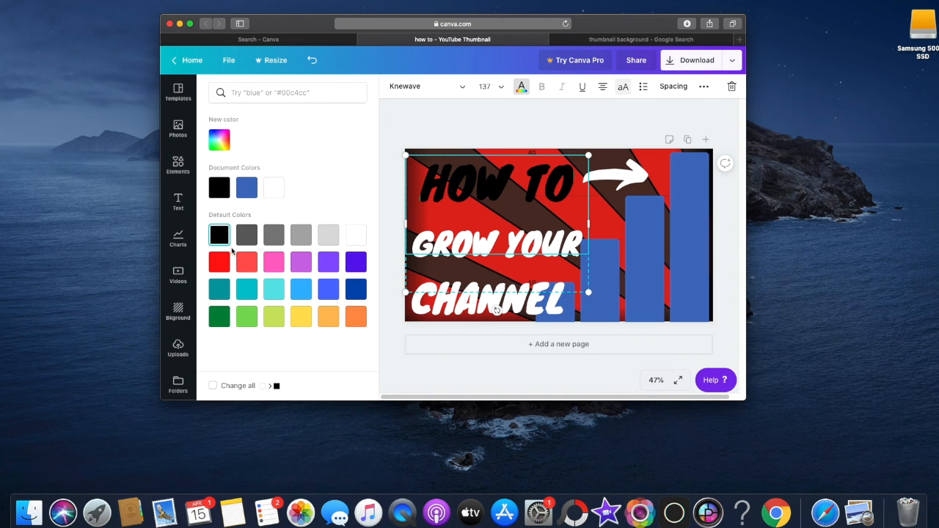
left_click(355, 234)
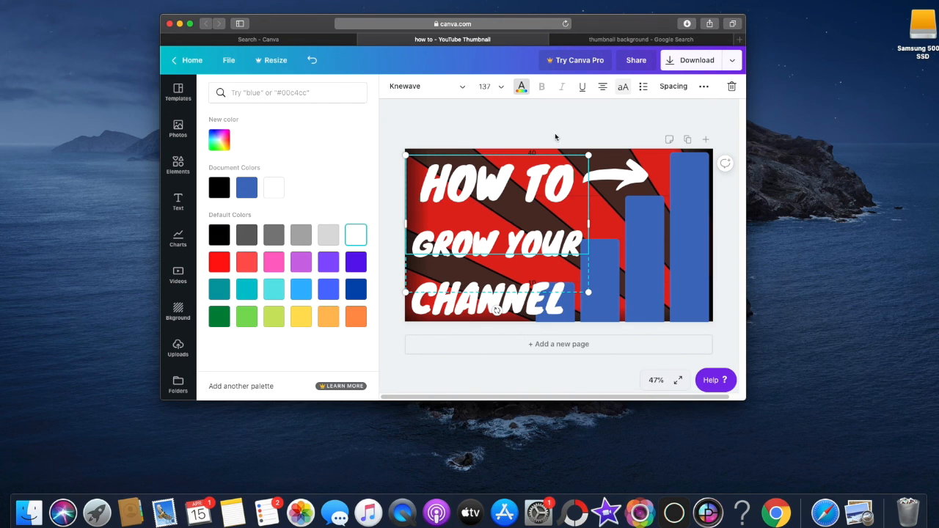
left_click(177, 164)
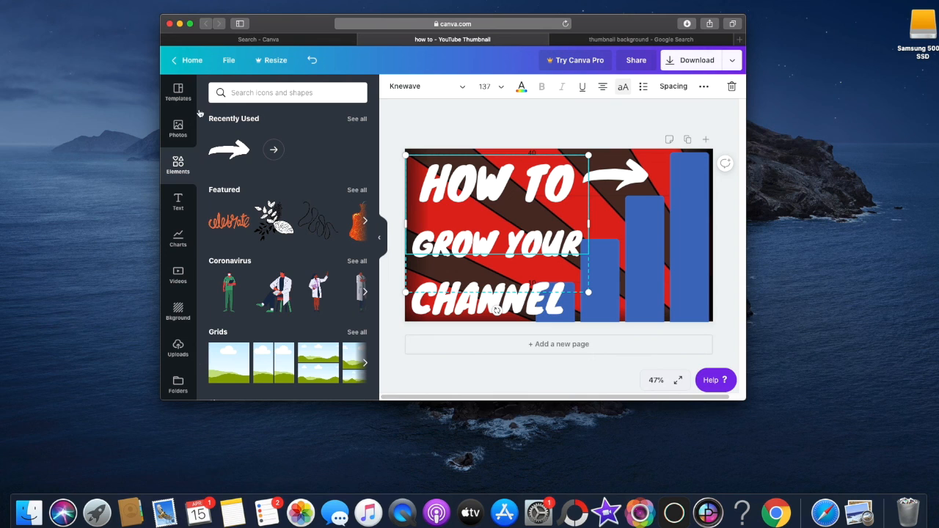
left_click(178, 91)
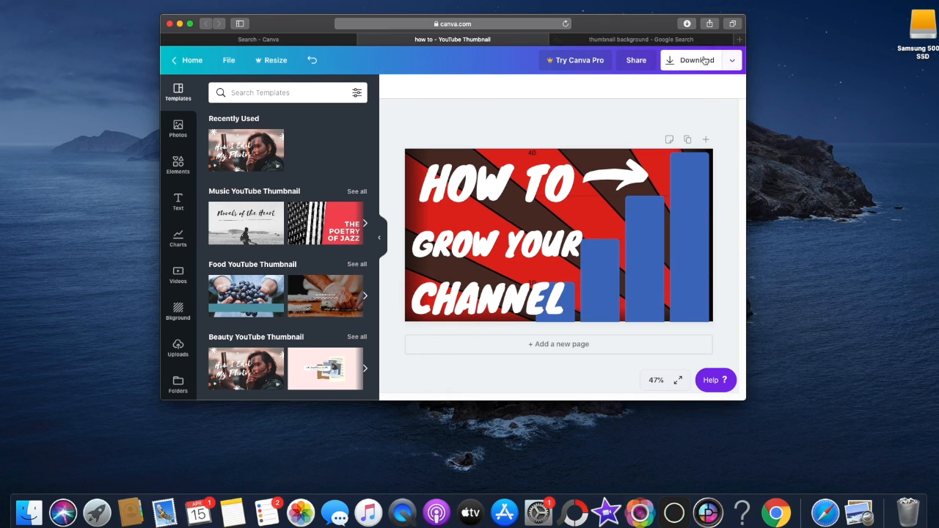
Bring up the download settings and keep PNG as the file type
left_click(690, 58)
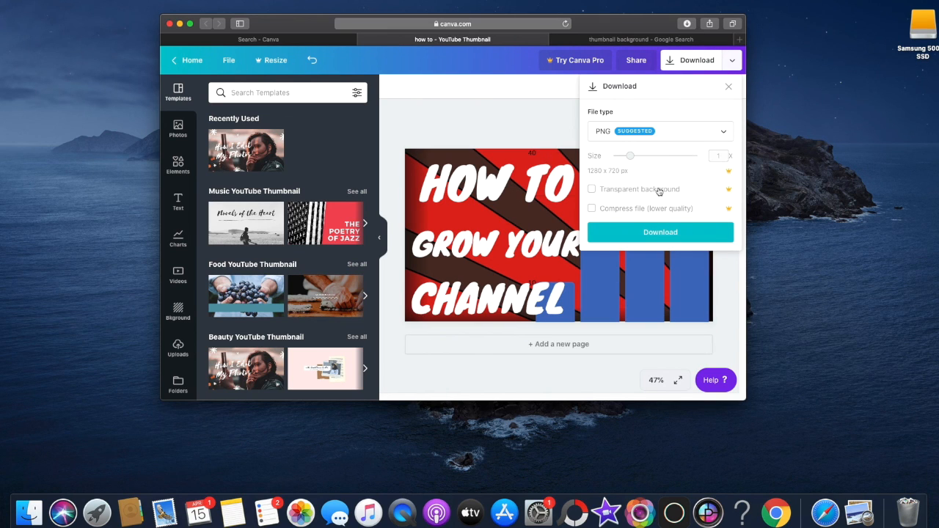
left_click(659, 131)
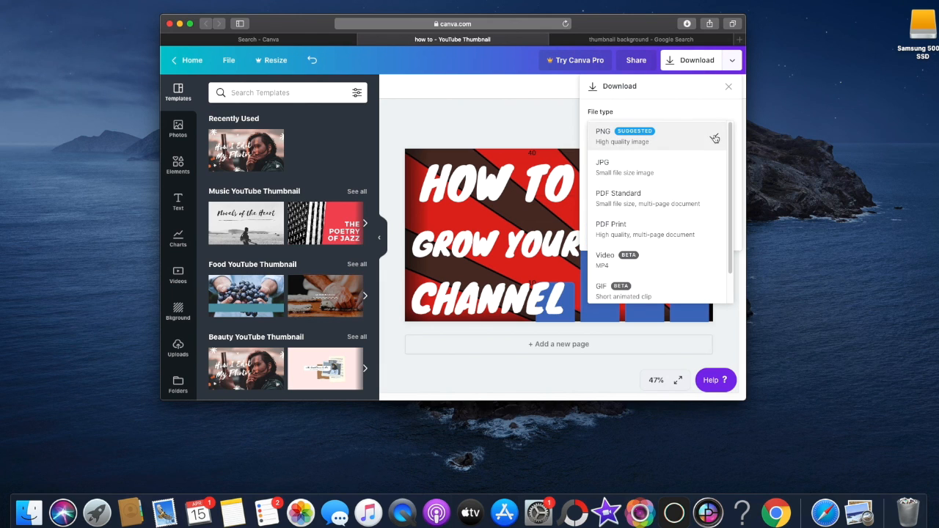
left_click(657, 135)
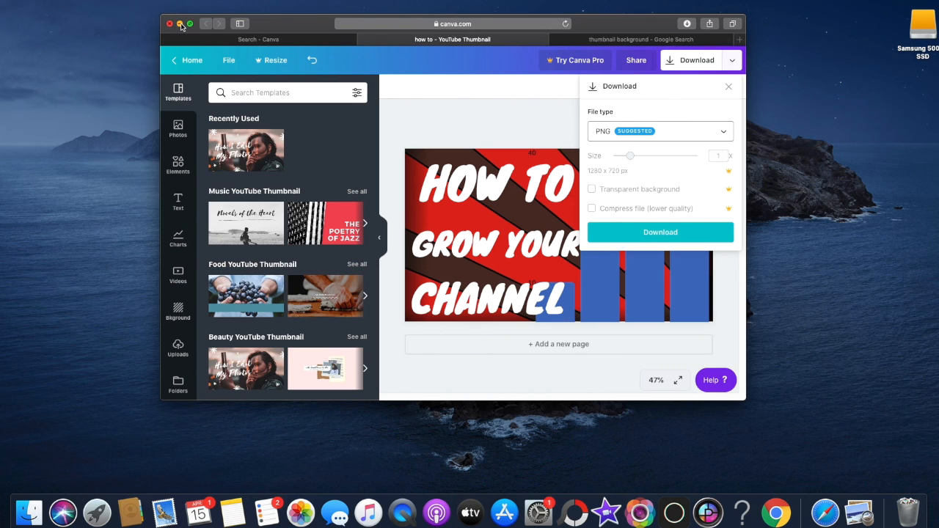
mouse_move(166, 6)
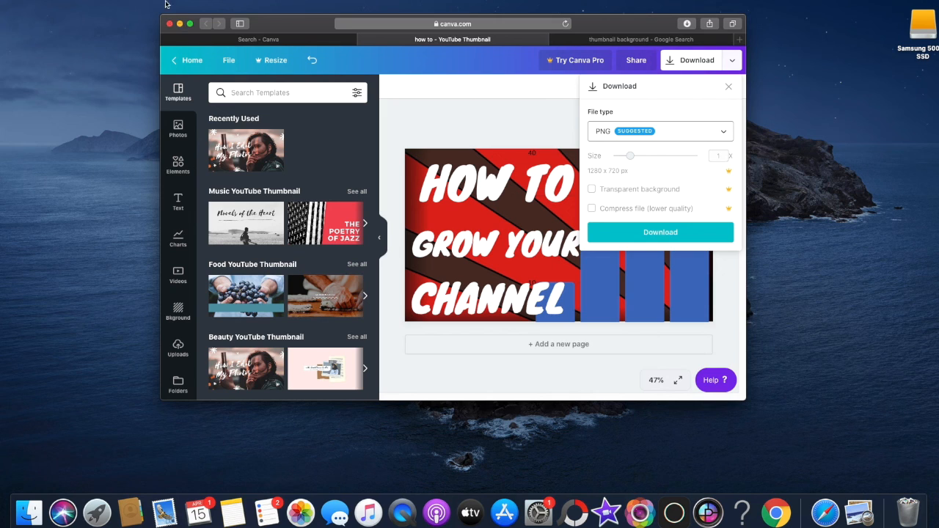